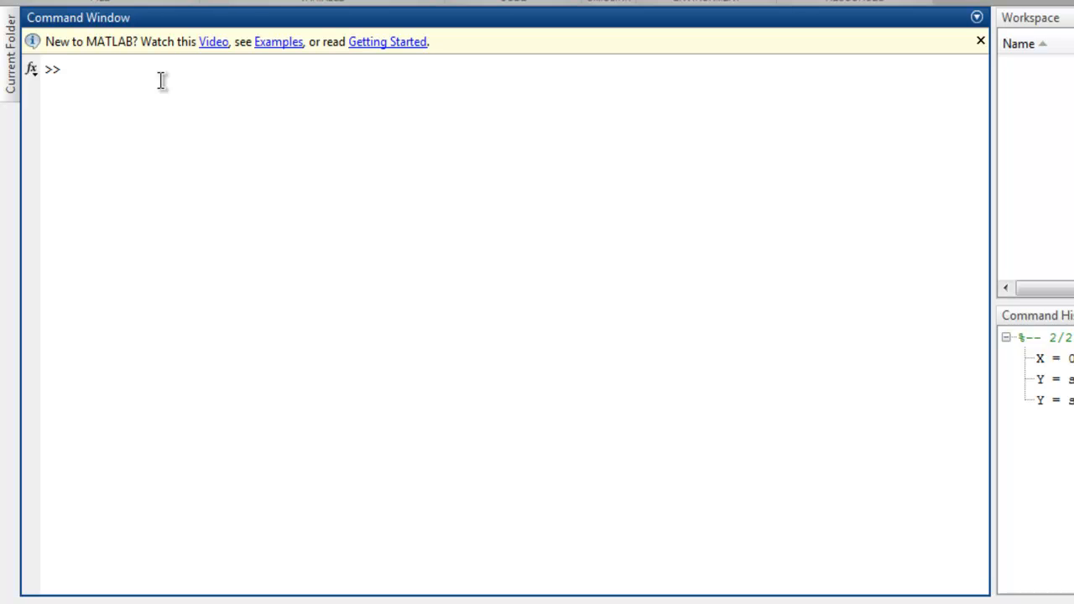
Step: Run X = 0:pi/100:2*pi, printing 201 values from 0 to 6.2832
{"action": "left_click", "coordinate": [70, 69]}
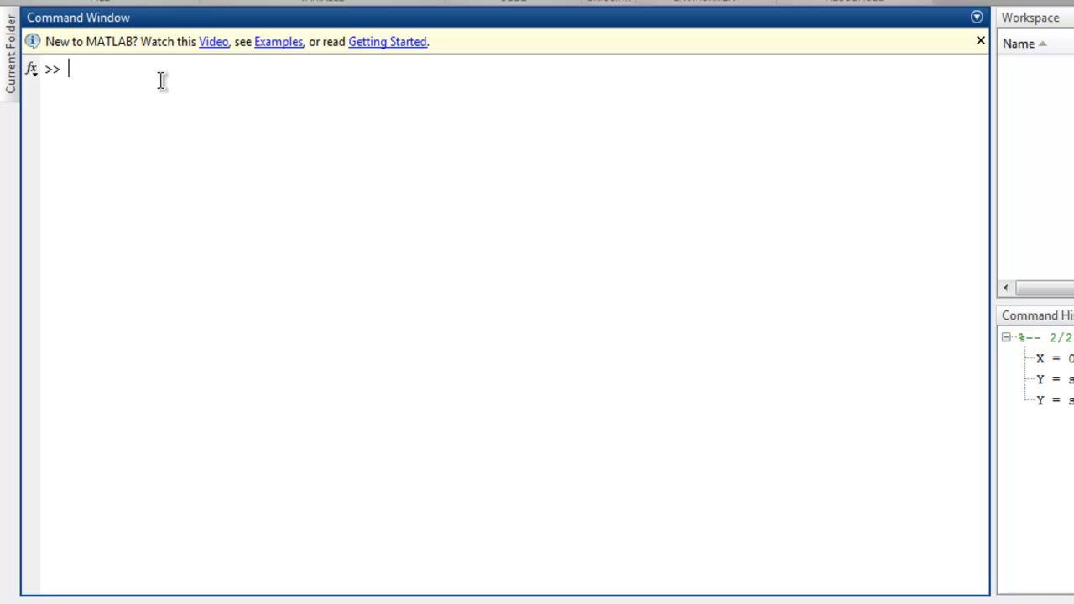
{"action": "type", "text": "X"}
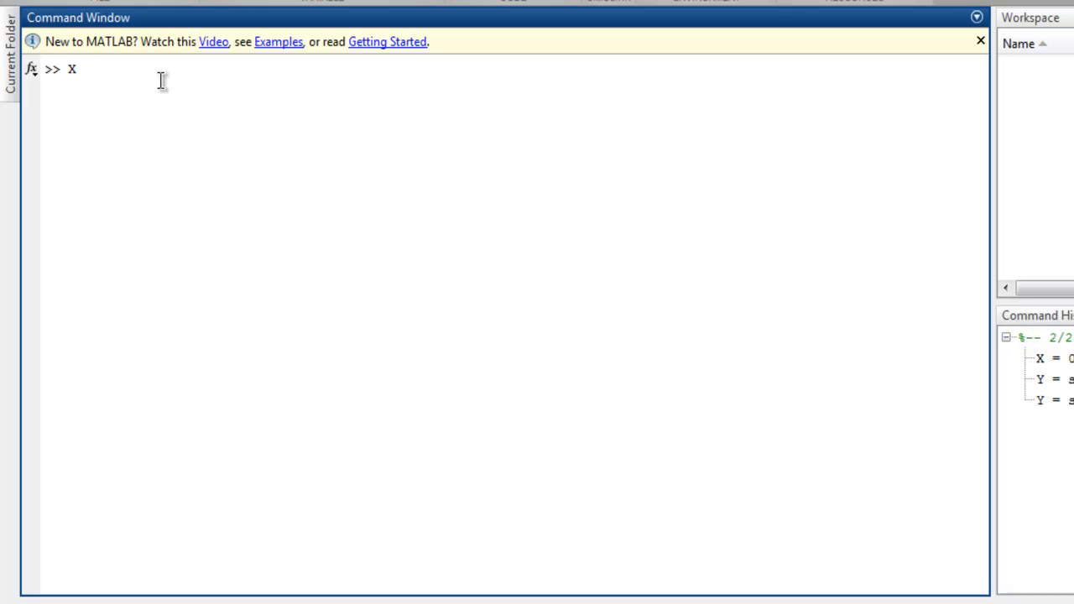
{"action": "type", "text": "="}
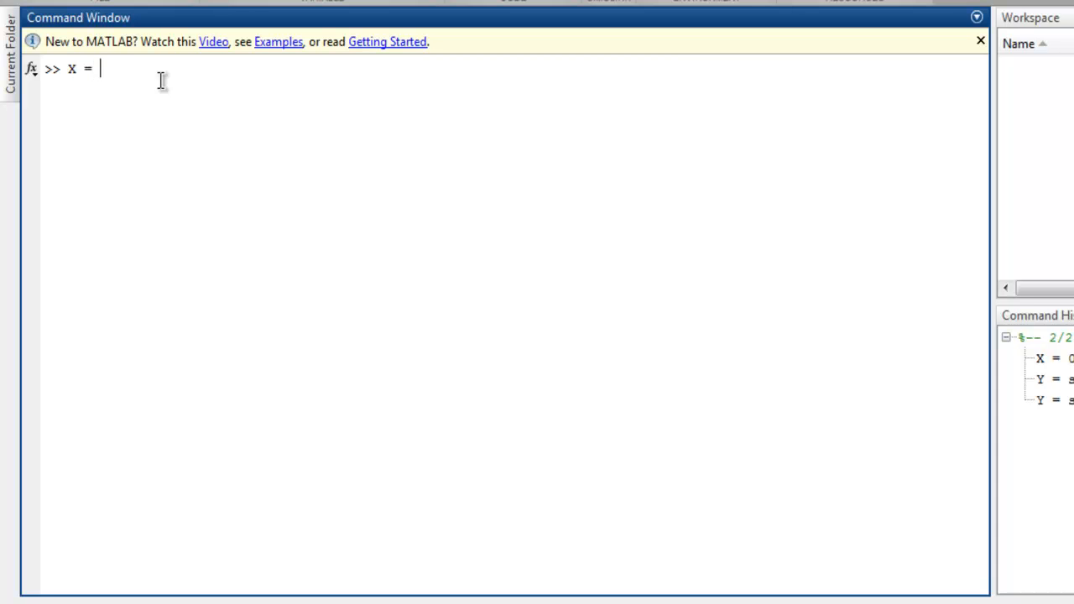
{"action": "type", "text": "0:"}
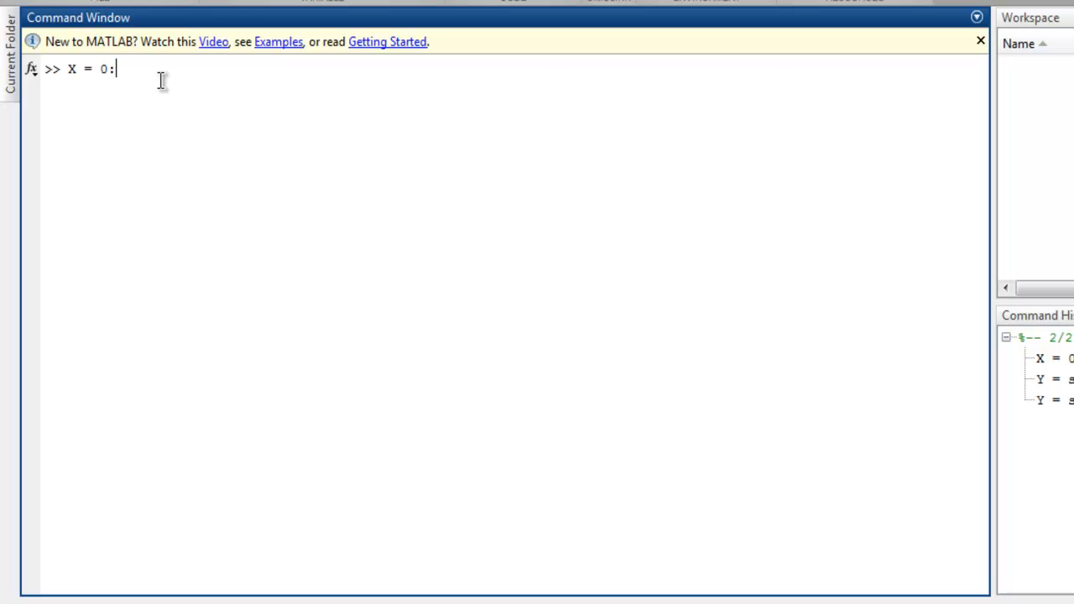
{"action": "type", "text": "pi/10"}
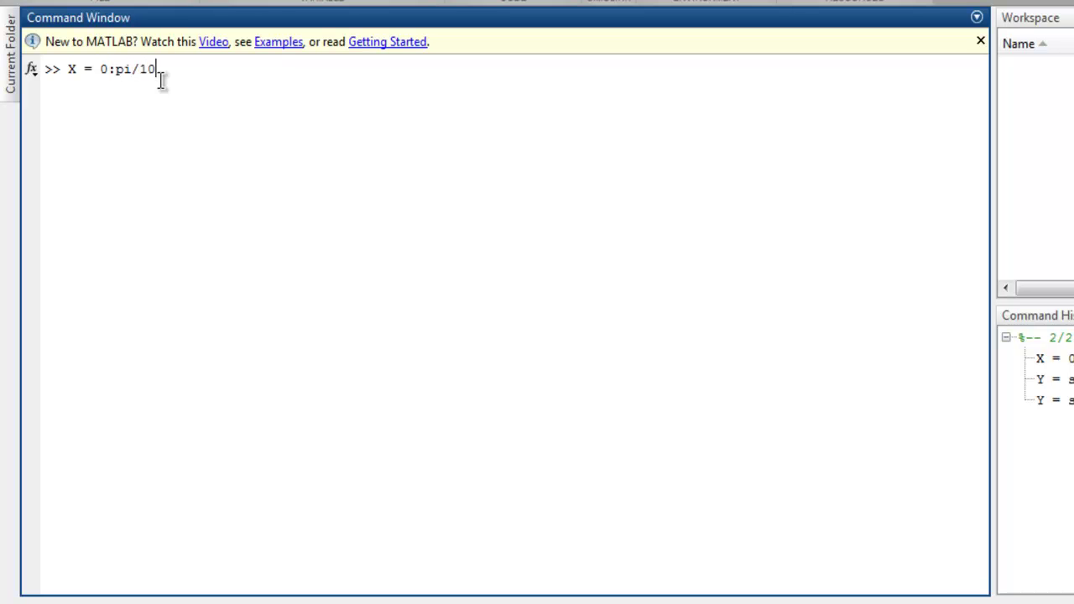
{"action": "type", "text": "0"}
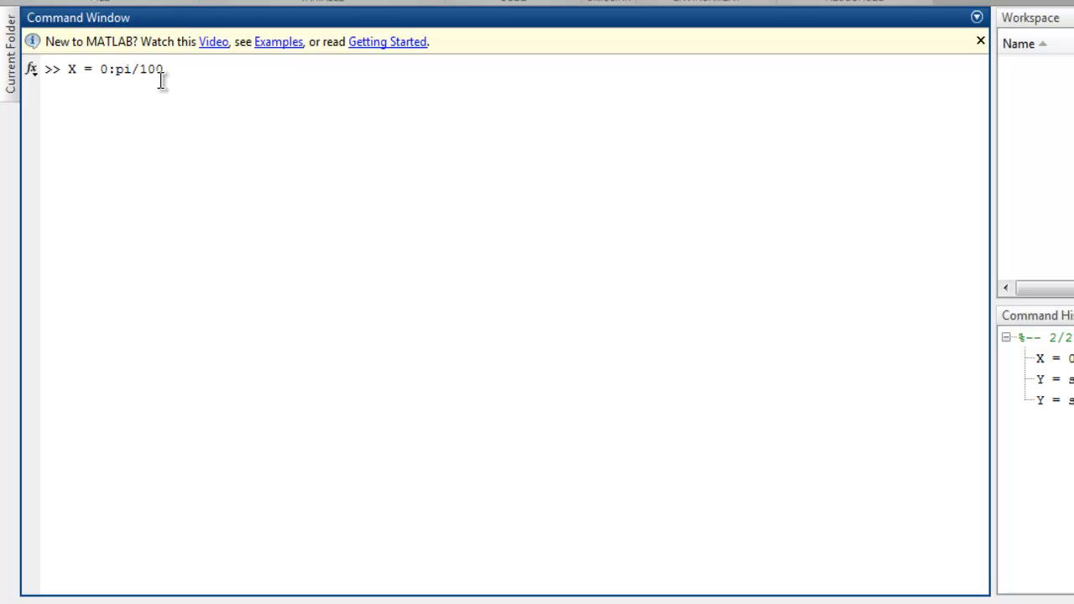
{"action": "type", "text": ":2*"}
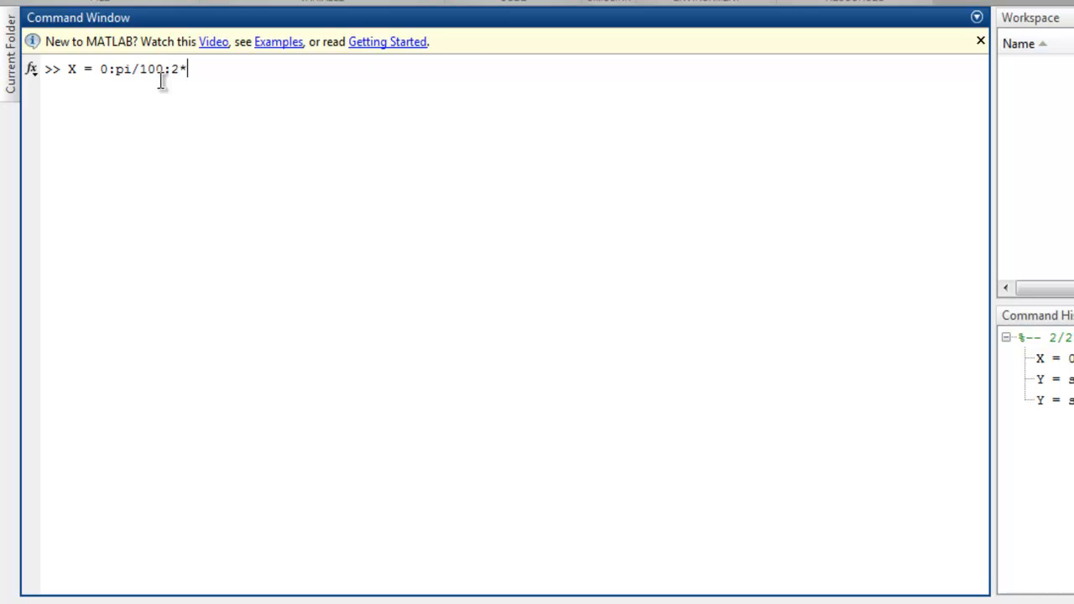
{"action": "type", "text": "pi"}
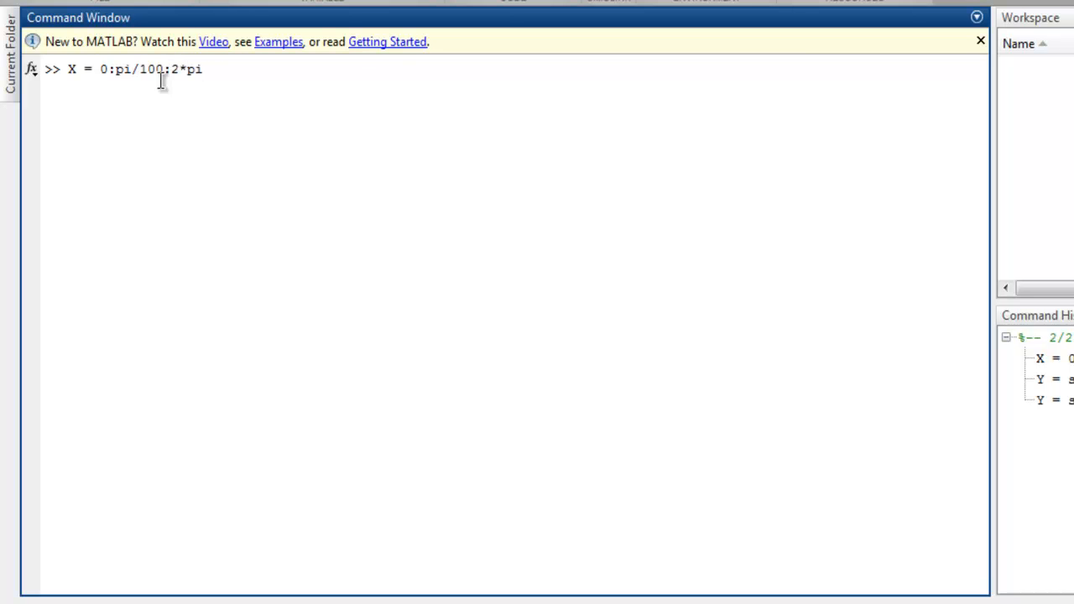
{"action": "key", "text": "Return"}
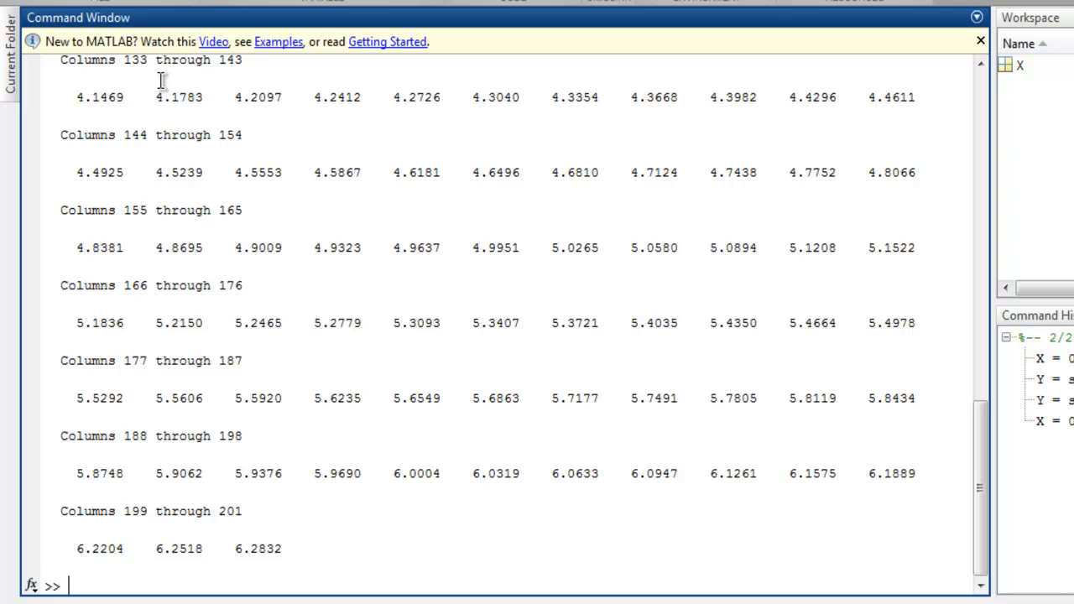
{"action": "scroll", "scroll_direction": "up", "scroll_amount": 3}
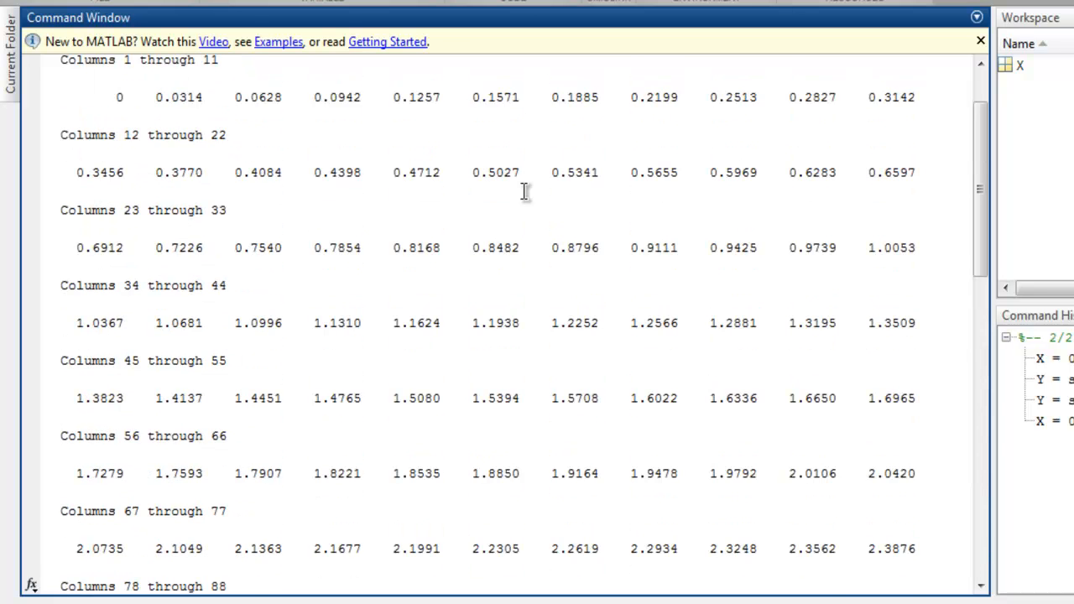
{"action": "scroll", "scroll_direction": "down", "scroll_amount": 3}
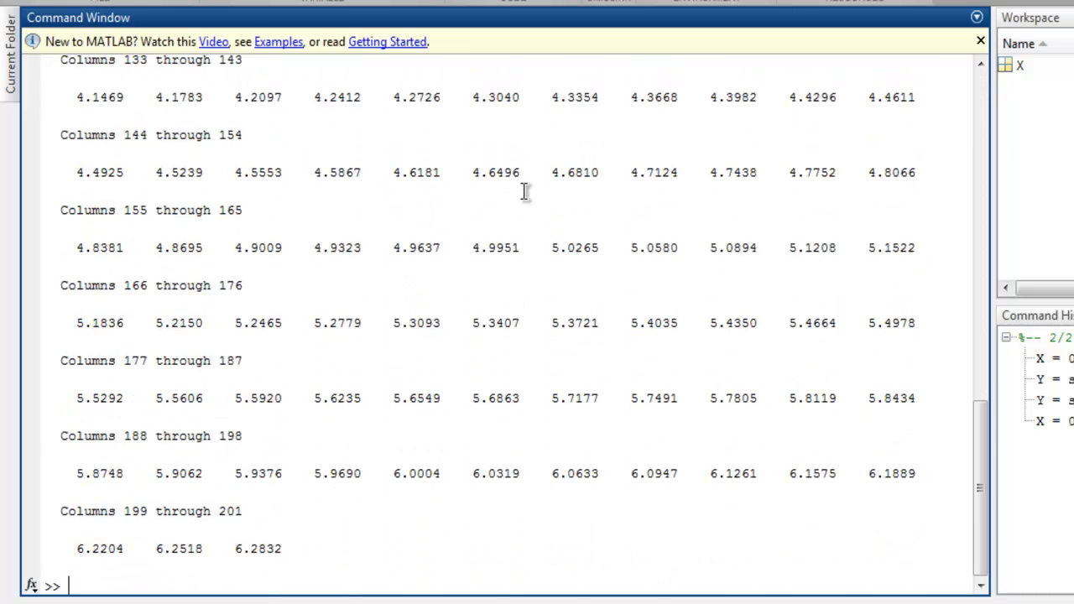
{"action": "mouse_move", "coordinate": [158, 575]}
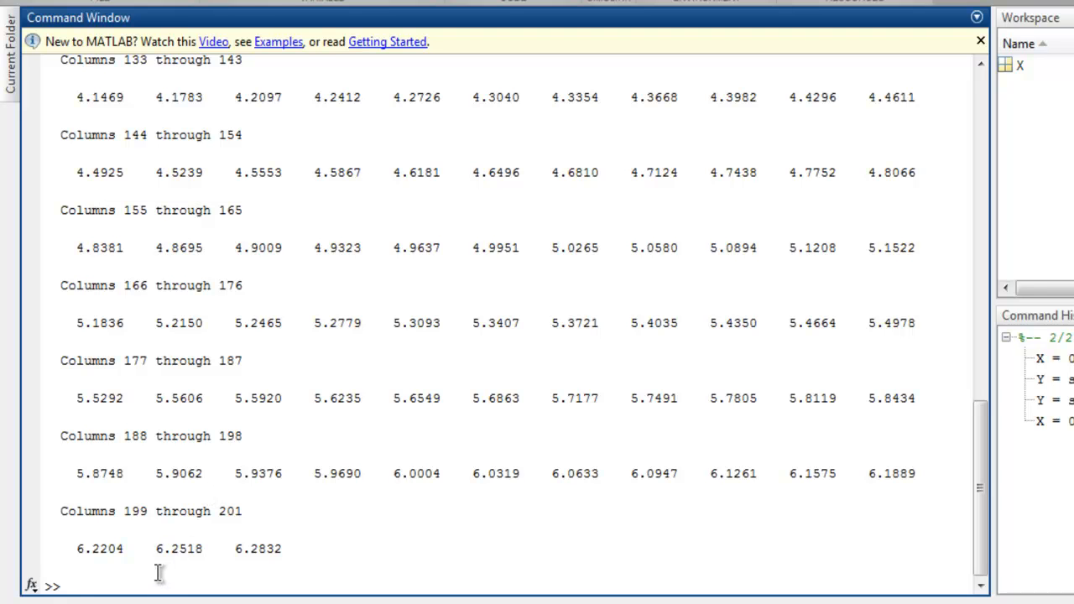
Step: Enter Y = sin(X) to get the sine of each X value
{"action": "type", "text": "Y ="}
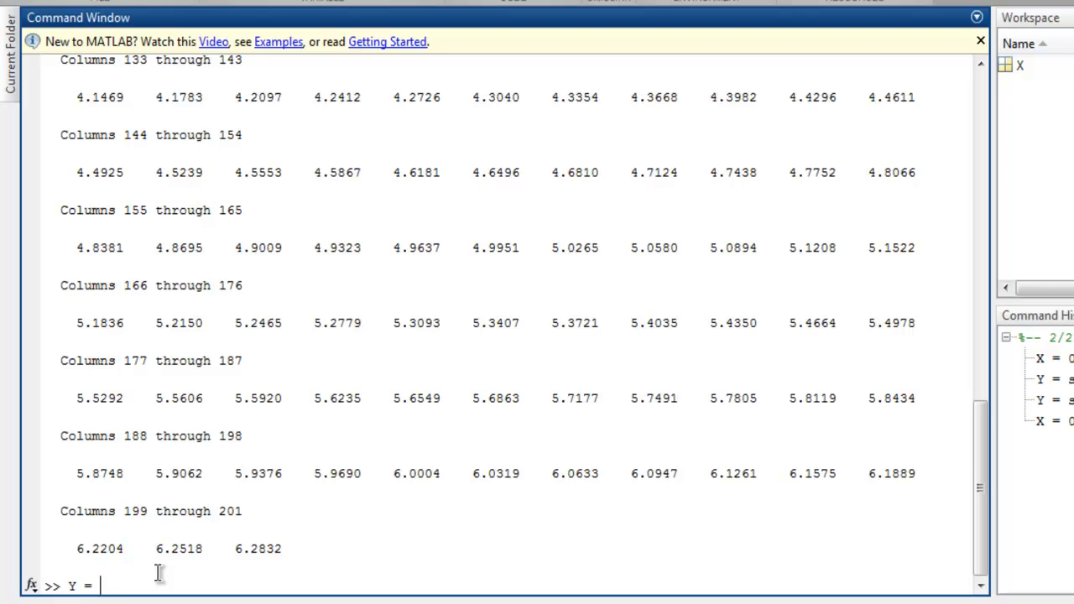
{"action": "type", "text": "sin ("}
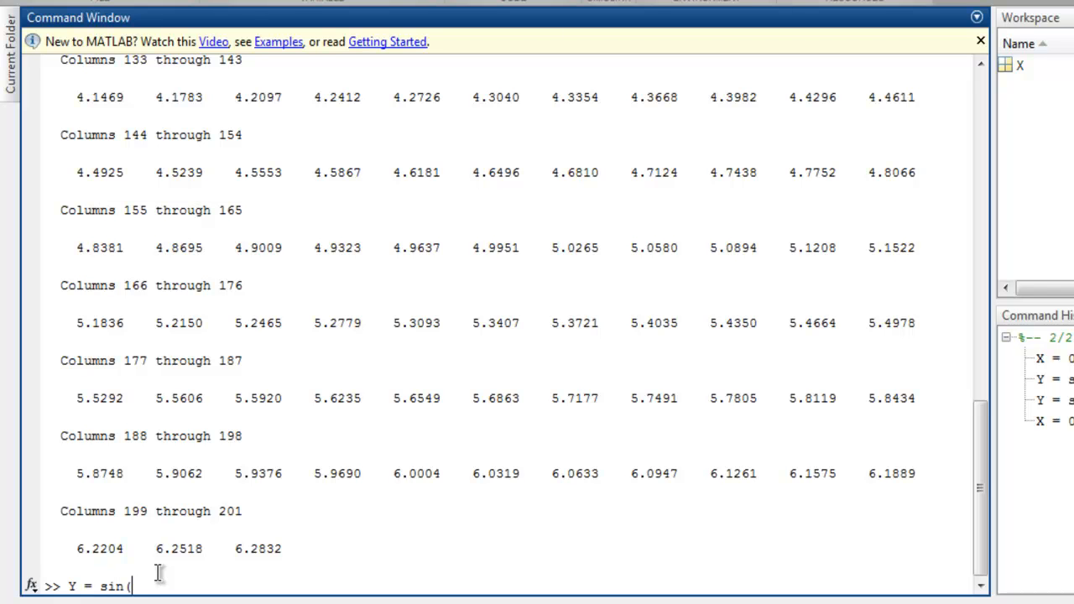
{"action": "type", "text": "X)"}
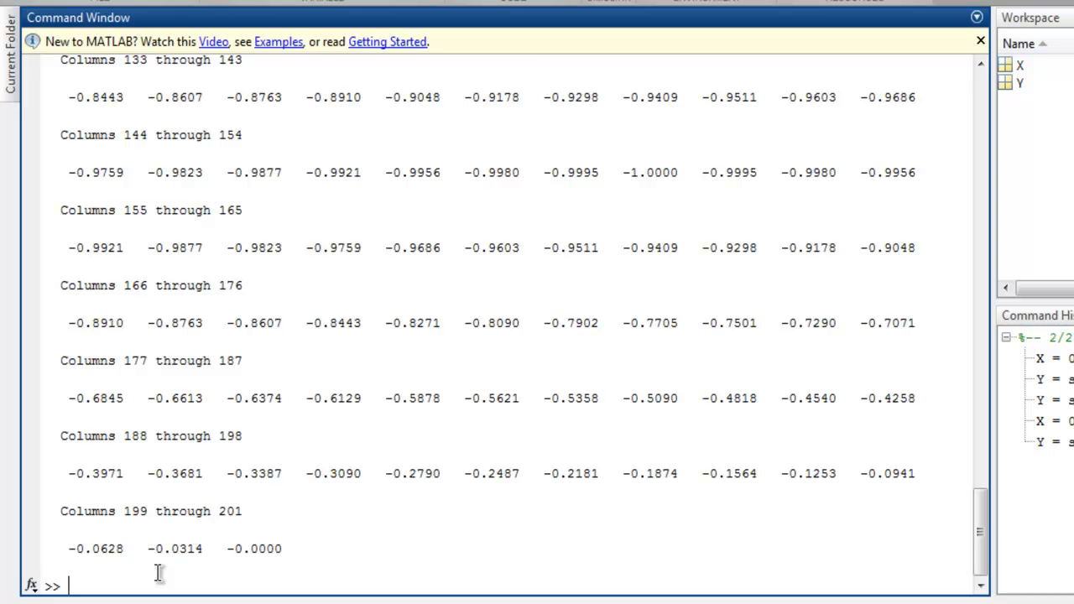
Step: Run figure and plot(X,Y) to show one full sine wave from 0 to 2π
{"action": "type", "text": "figure"}
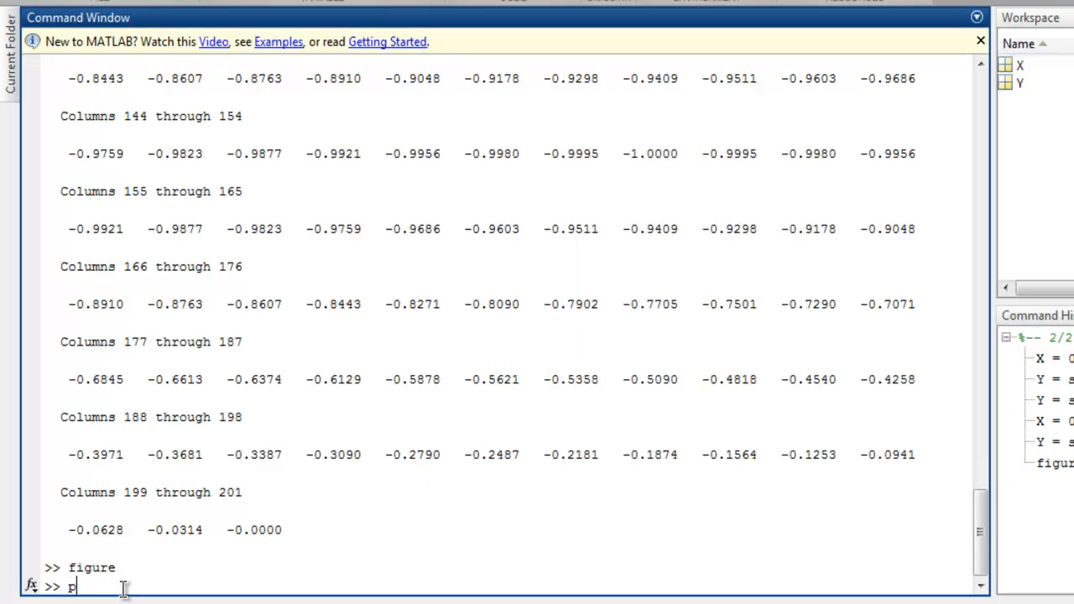
{"action": "type", "text": "lot("}
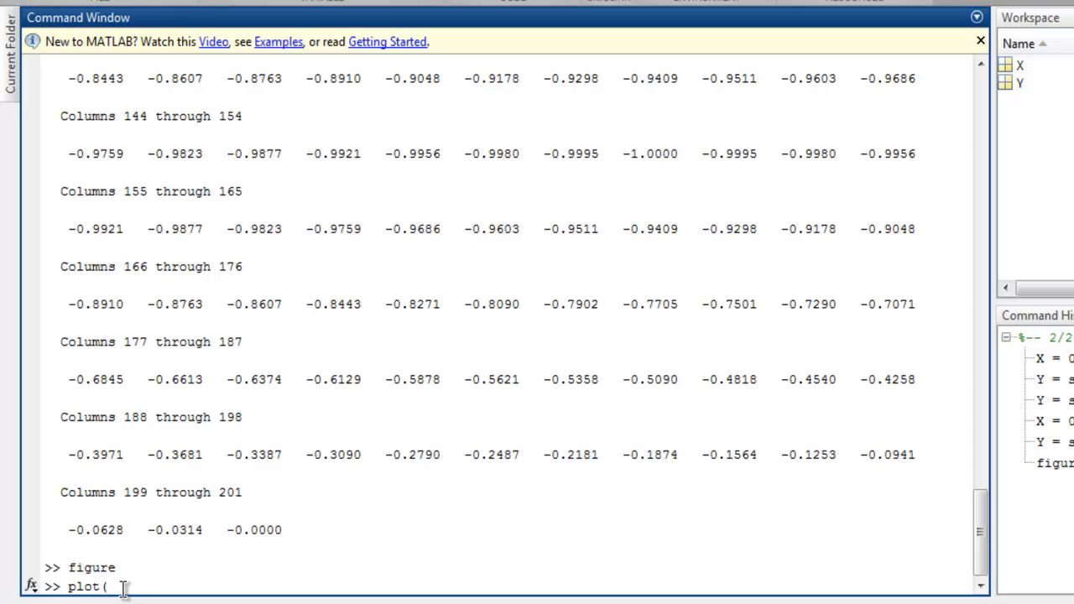
{"action": "type", "text": "X,Y)"}
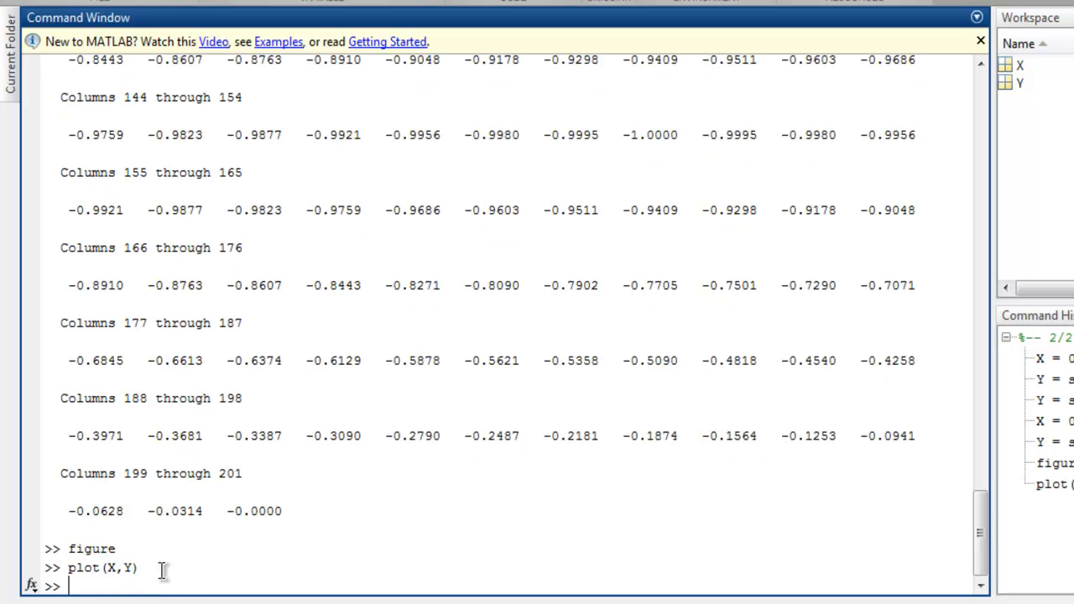
{"action": "key", "text": "Return"}
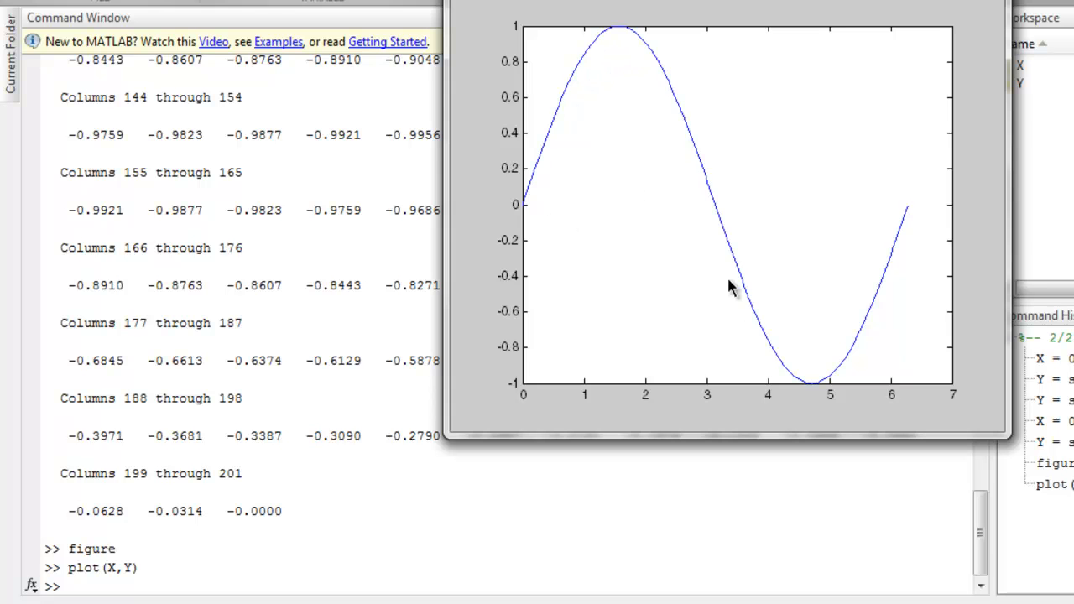
{"action": "mouse_move", "coordinate": [893, 205]}
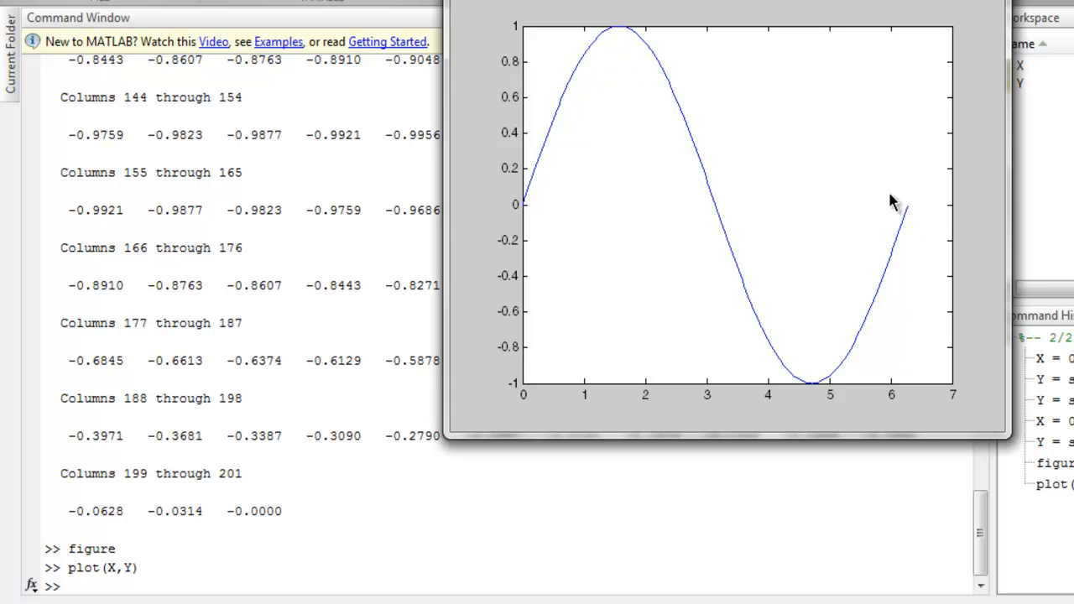
{"action": "mouse_move", "coordinate": [545, 188]}
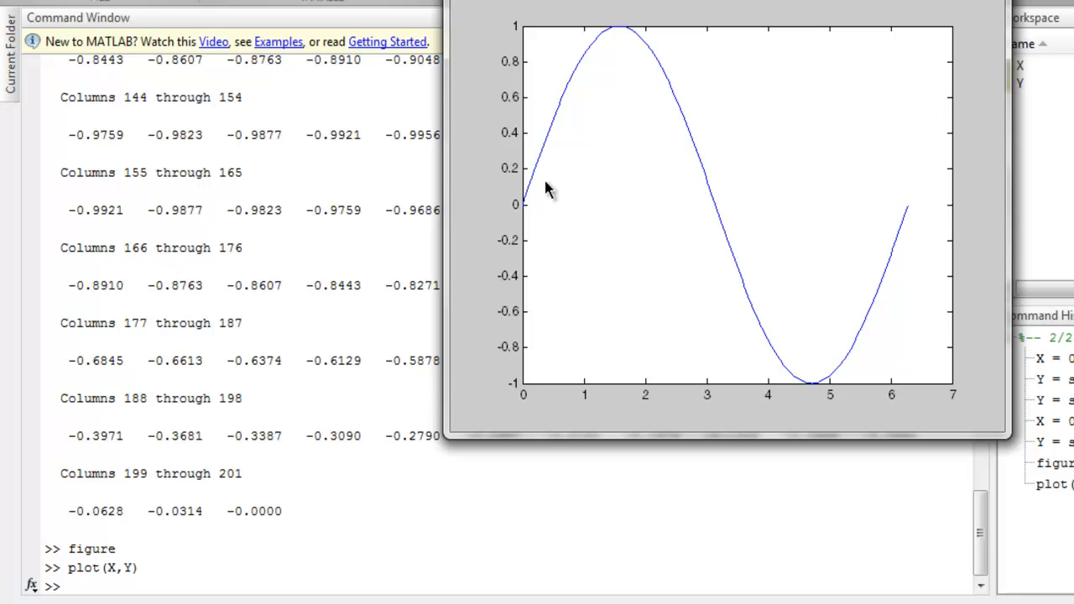
{"action": "mouse_move", "coordinate": [732, 352]}
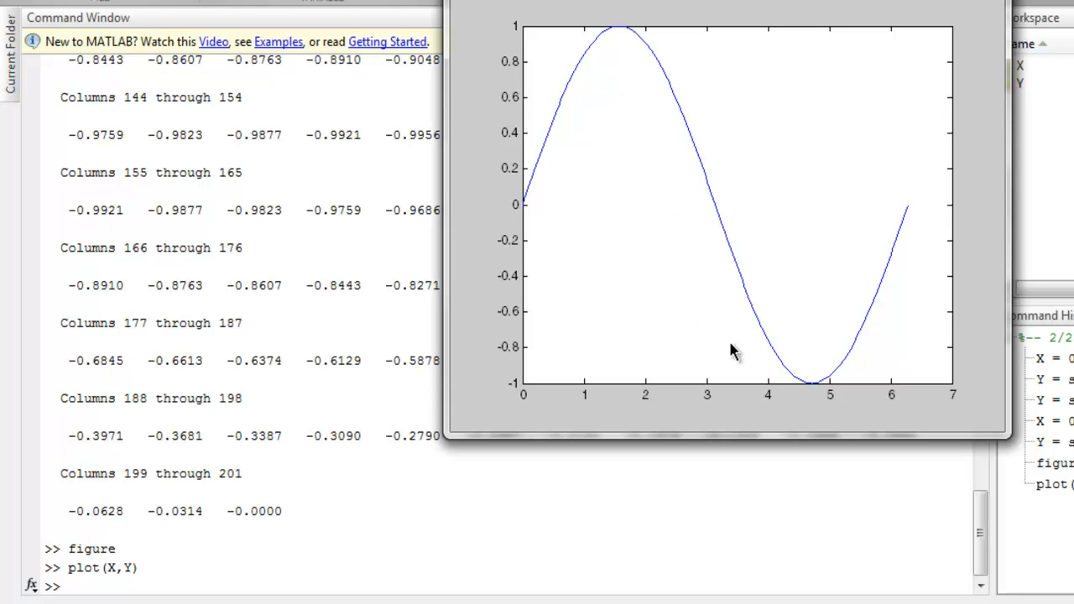
{"action": "mouse_move", "coordinate": [708, 185]}
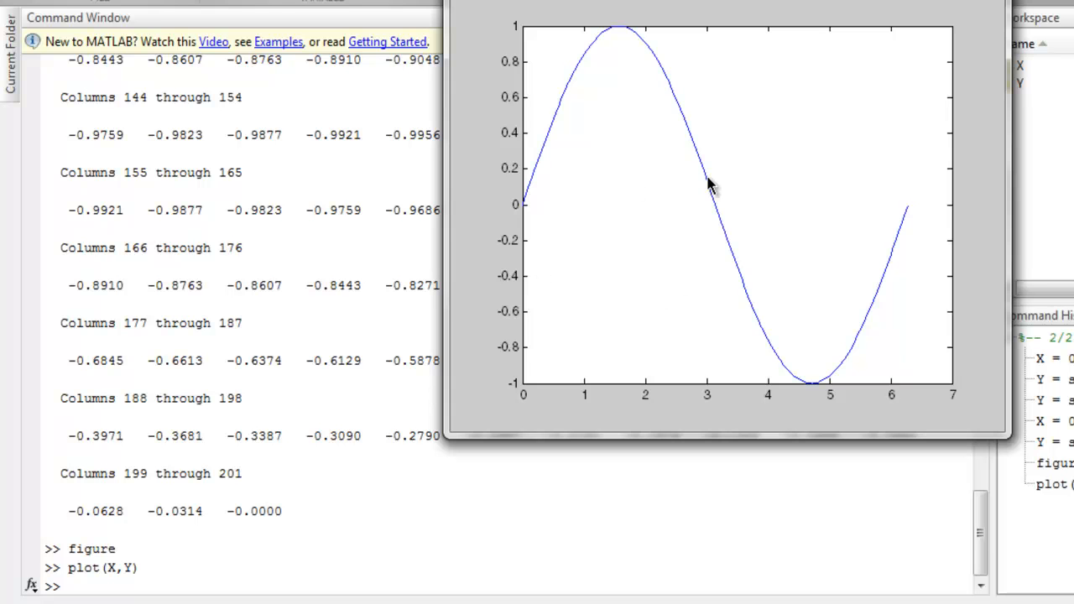
{"action": "mouse_move", "coordinate": [823, 239]}
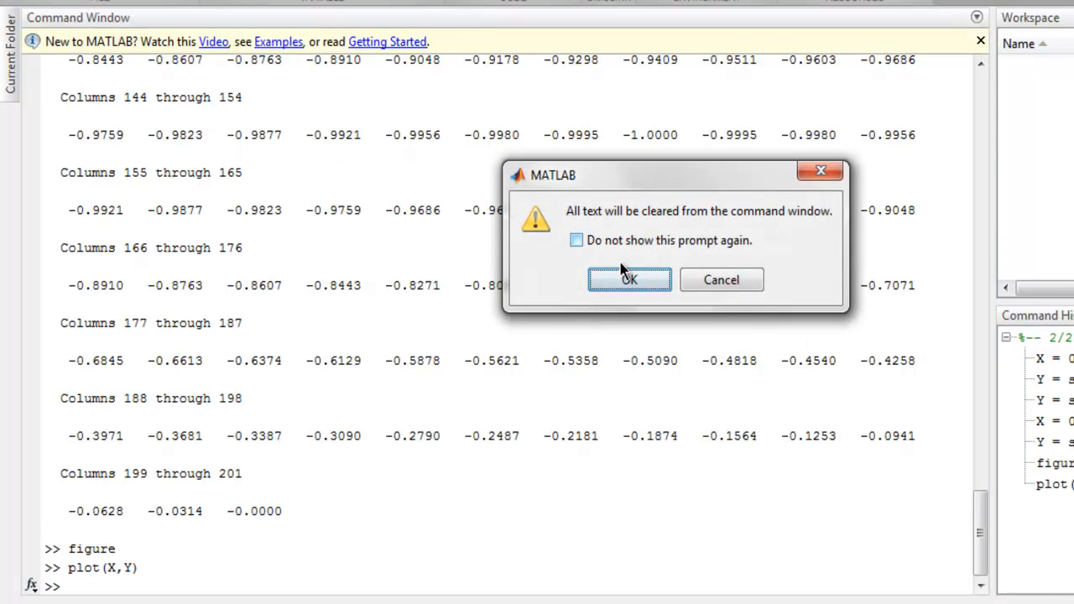
Step: Confirm clearing all earlier output from the Command Window
{"action": "left_click", "coordinate": [630, 279]}
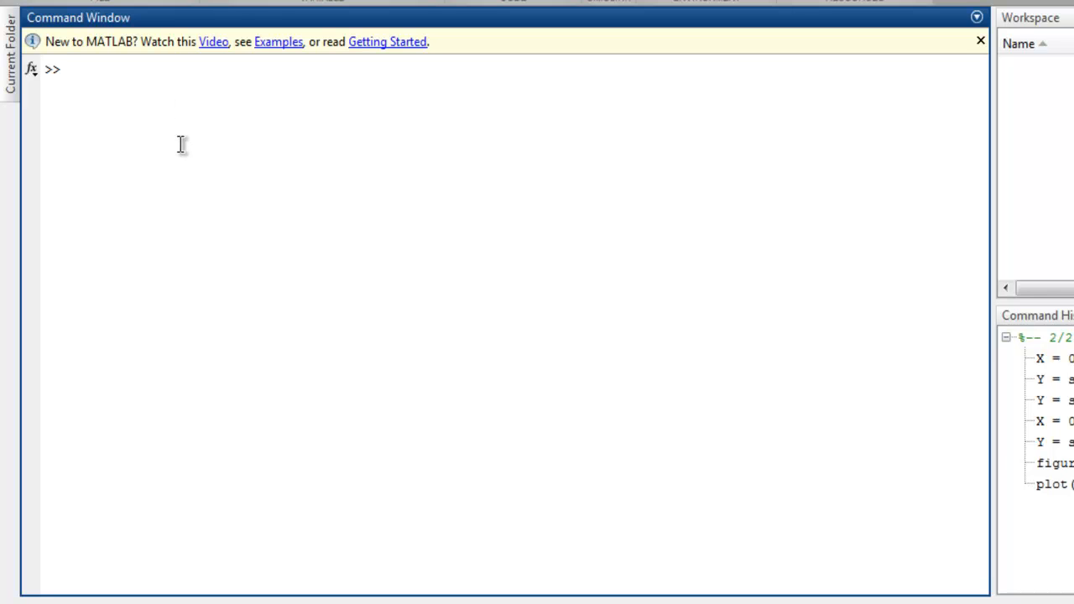
Step: Define X1 = linspace(-2*pi,2*pi); spanning -2π to 2π
{"action": "type", "text": "xx"}
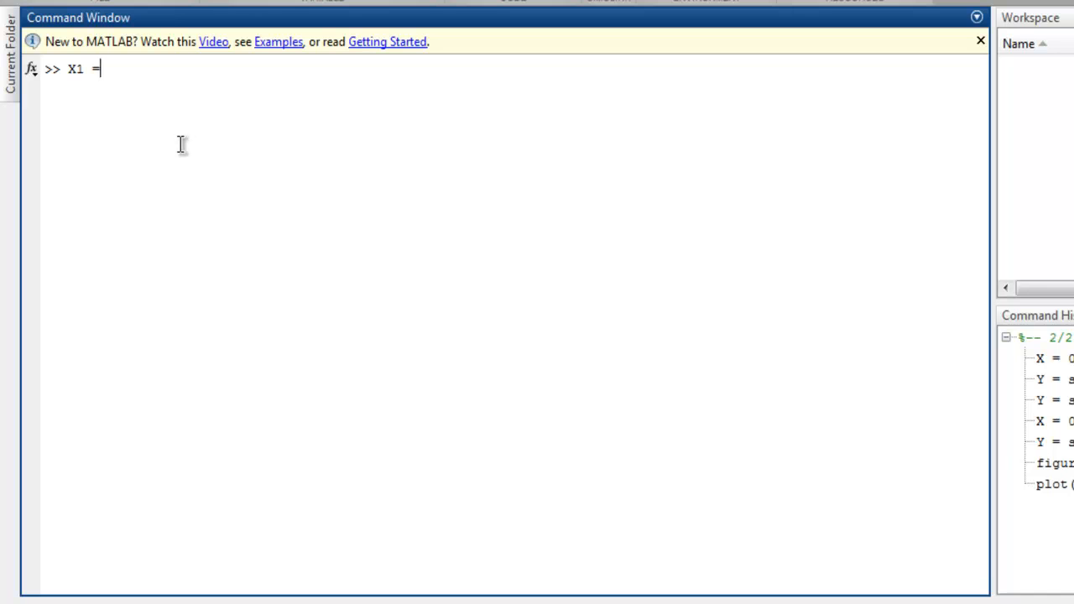
{"action": "type", "text": "lin"}
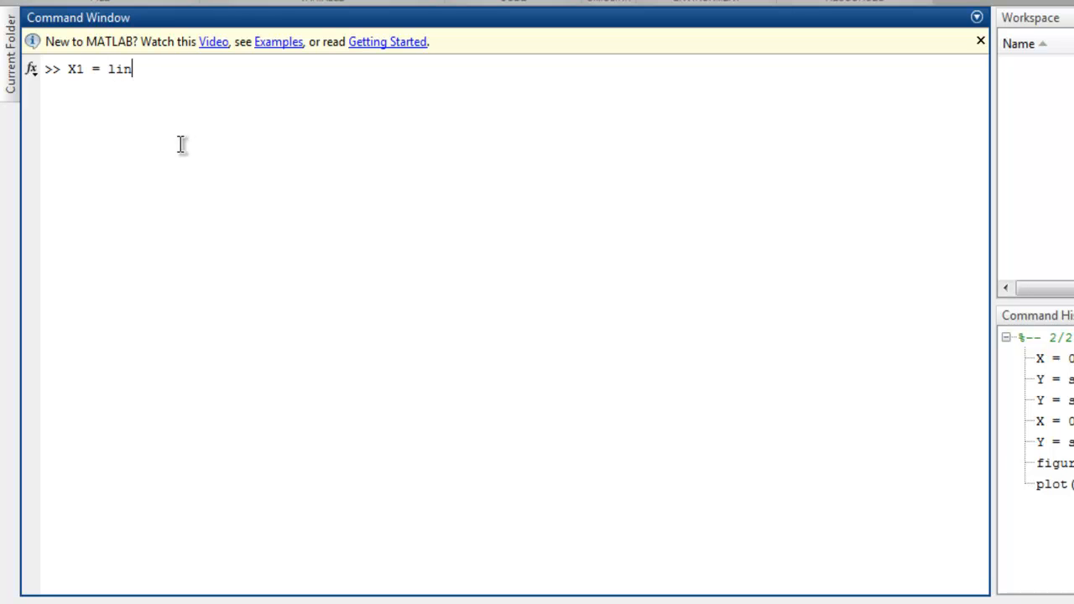
{"action": "type", "text": "space ("}
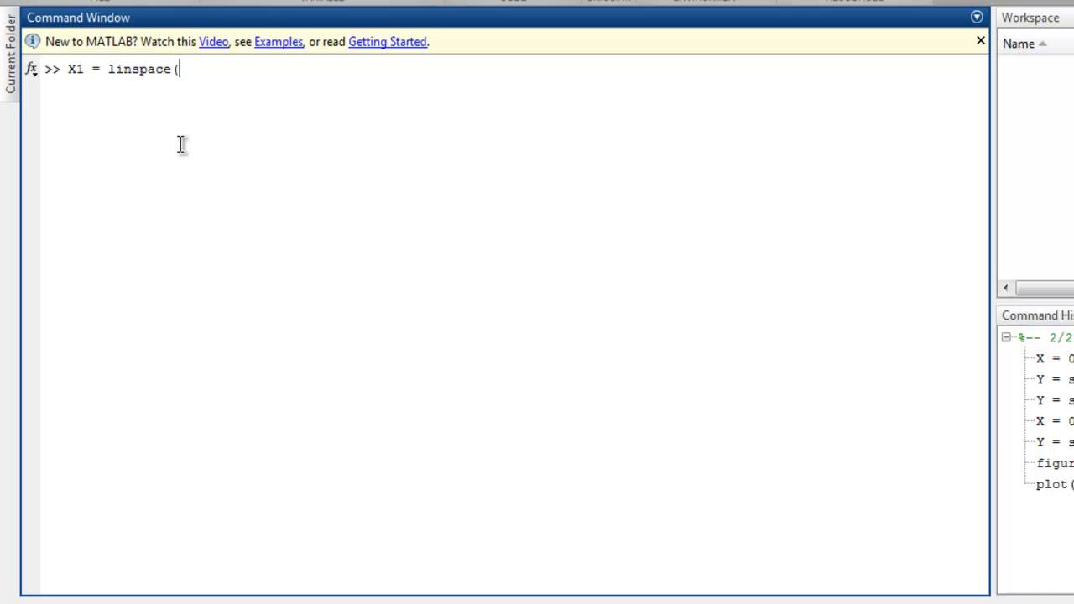
{"action": "type", "text": "-"}
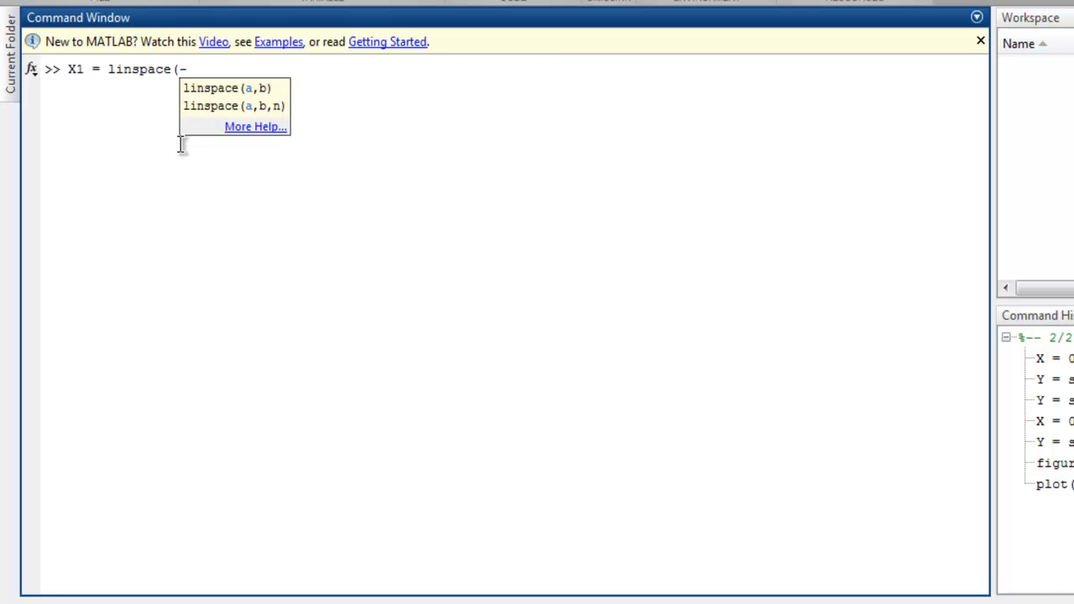
{"action": "type", "text": "2*pi"}
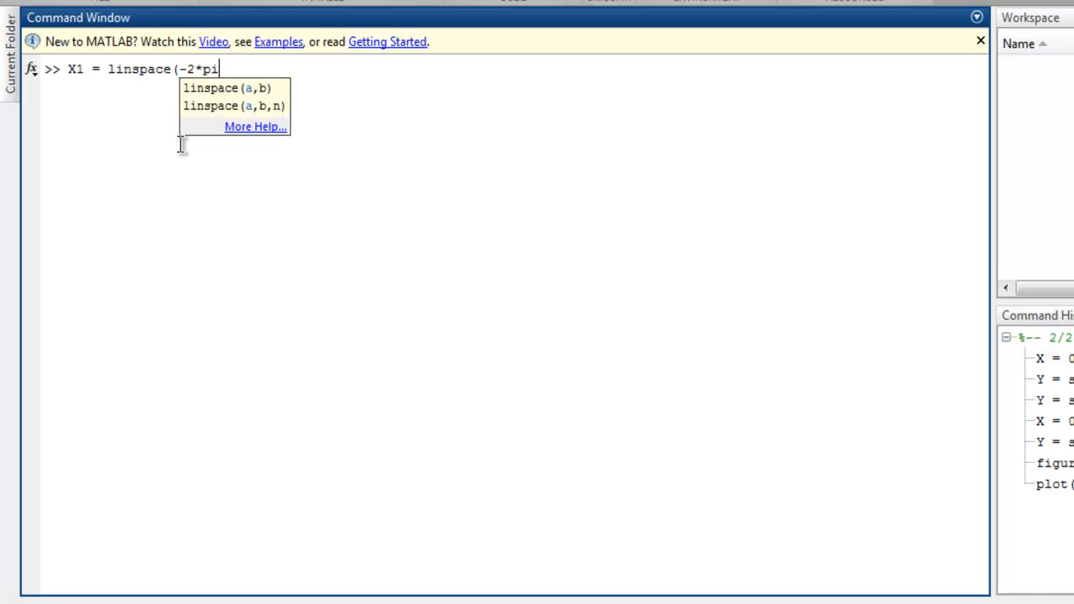
{"action": "type", "text": ",2"}
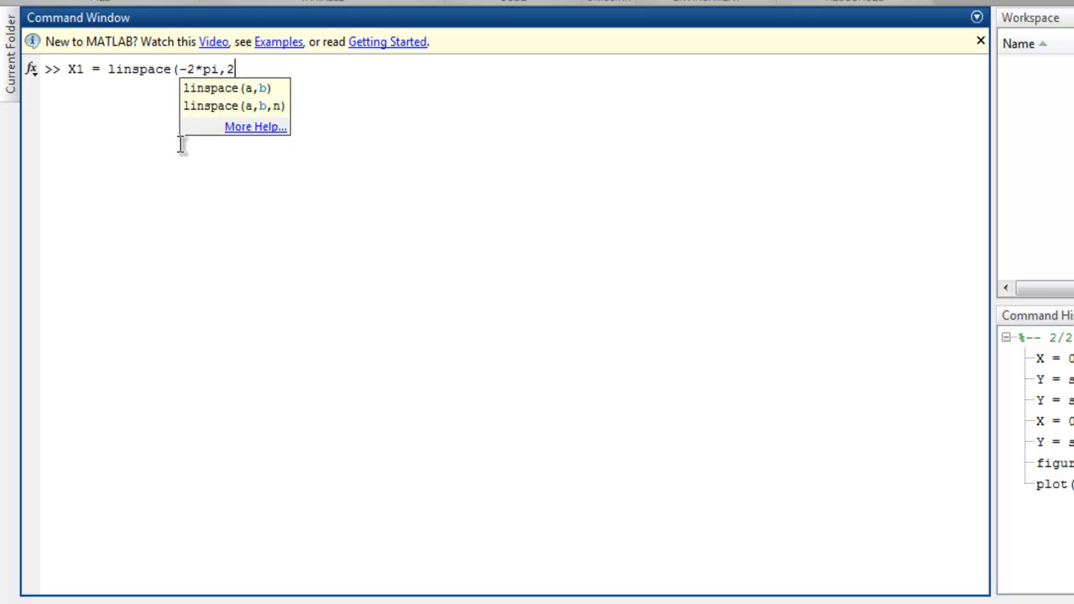
{"action": "type", "text": "*pi"}
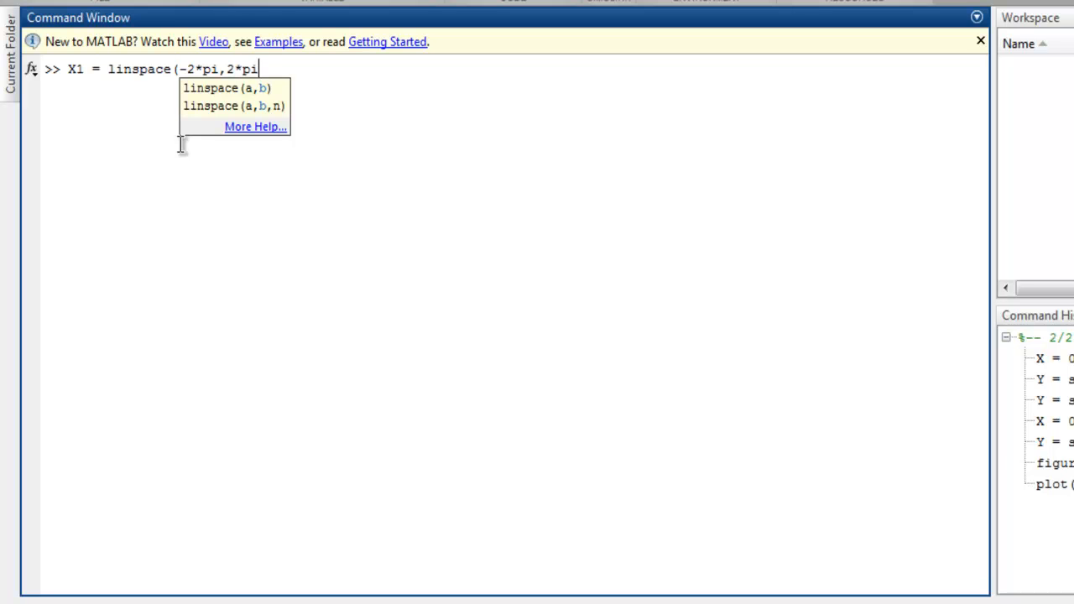
{"action": "type", "text": ");"}
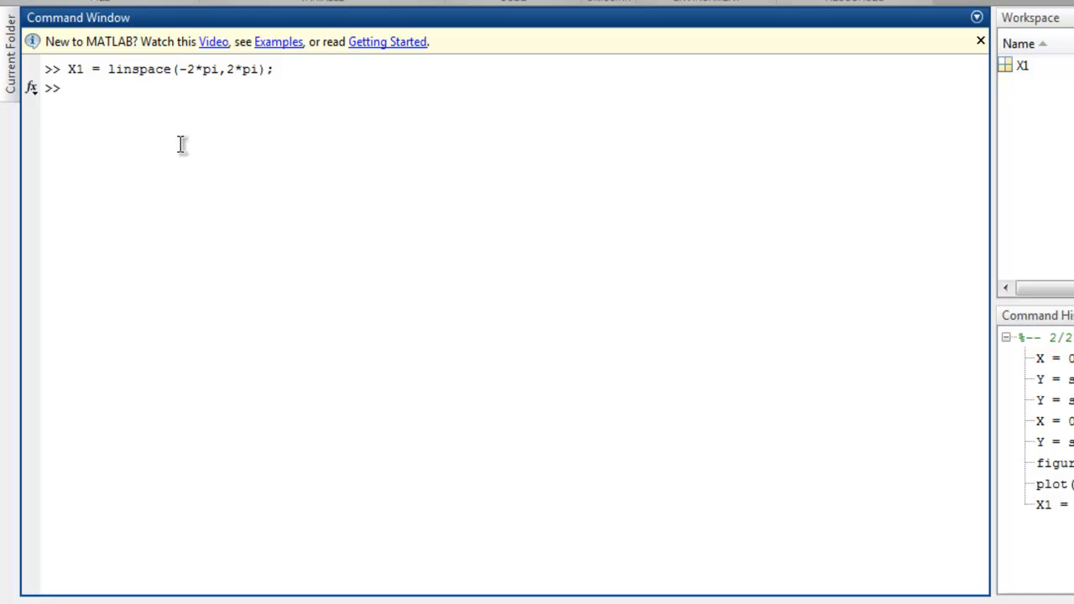
Step: Compute Y1 = sin(X1) and Z1 = cos(X1), then start a new figure
{"action": "type", "text": "Y1"}
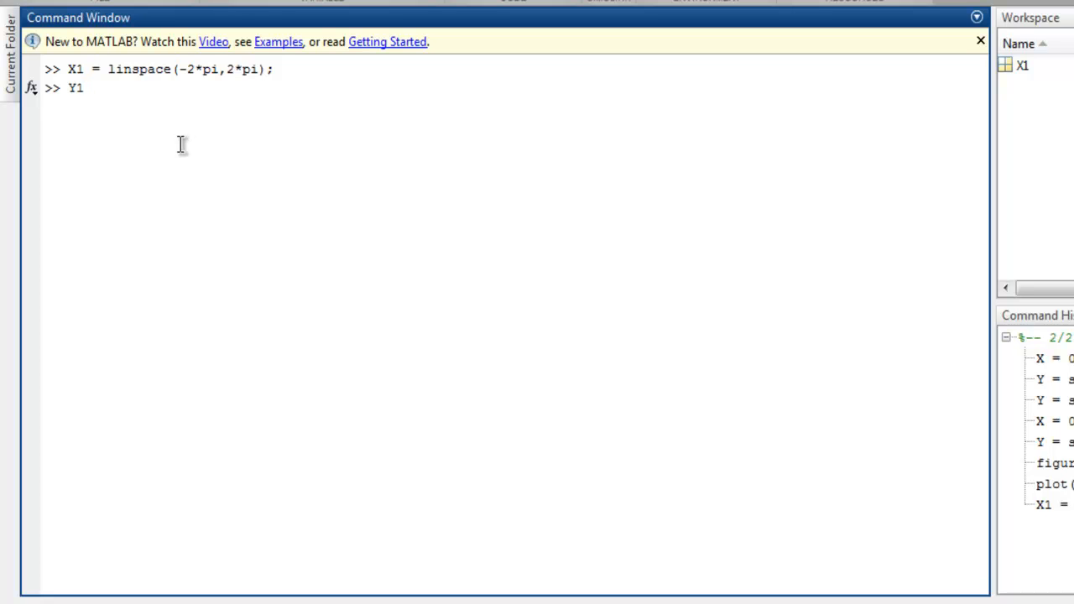
{"action": "type", "text": "= sin("}
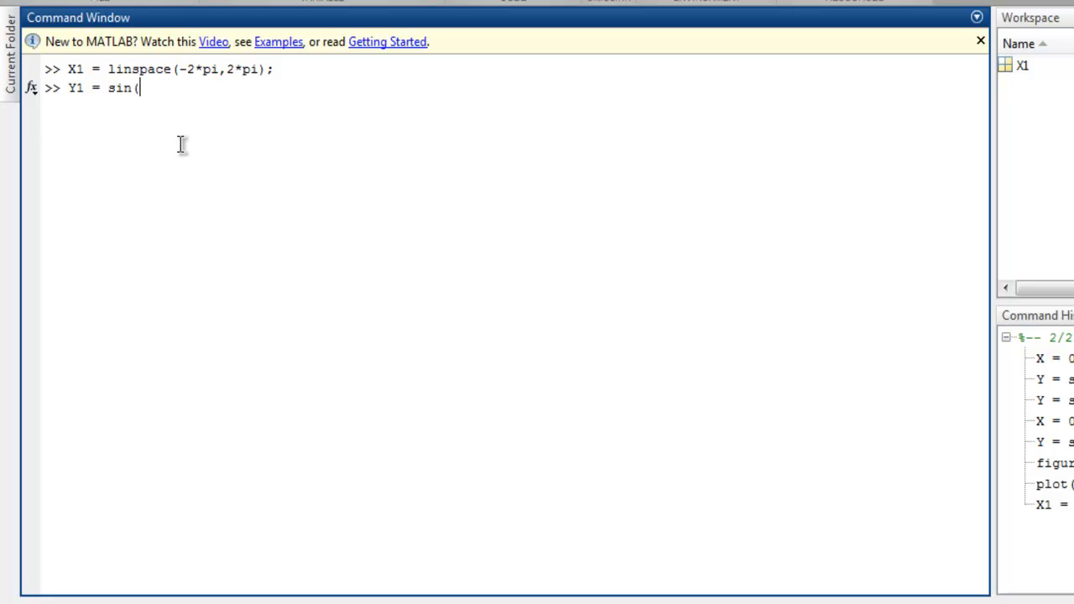
{"action": "type", "text": "X1)"}
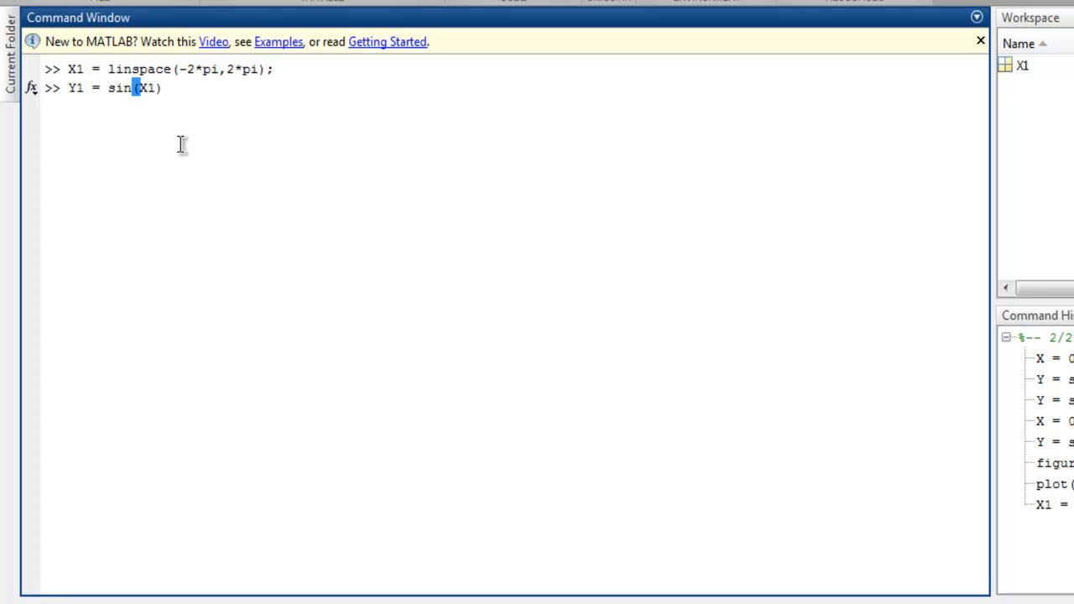
{"action": "key", "text": "Return"}
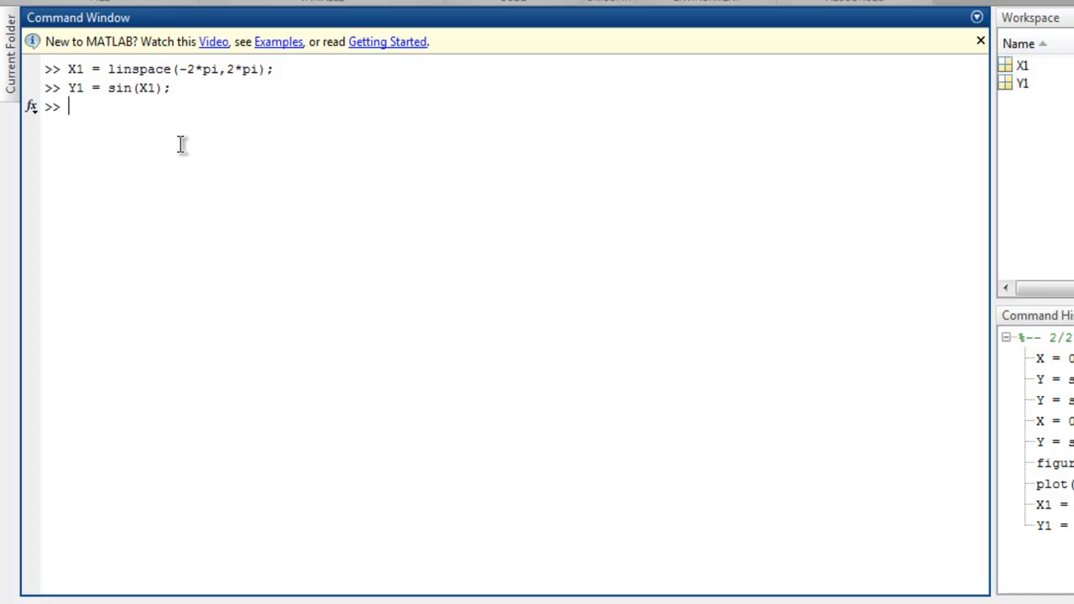
{"action": "type", "text": "Z1 = co"}
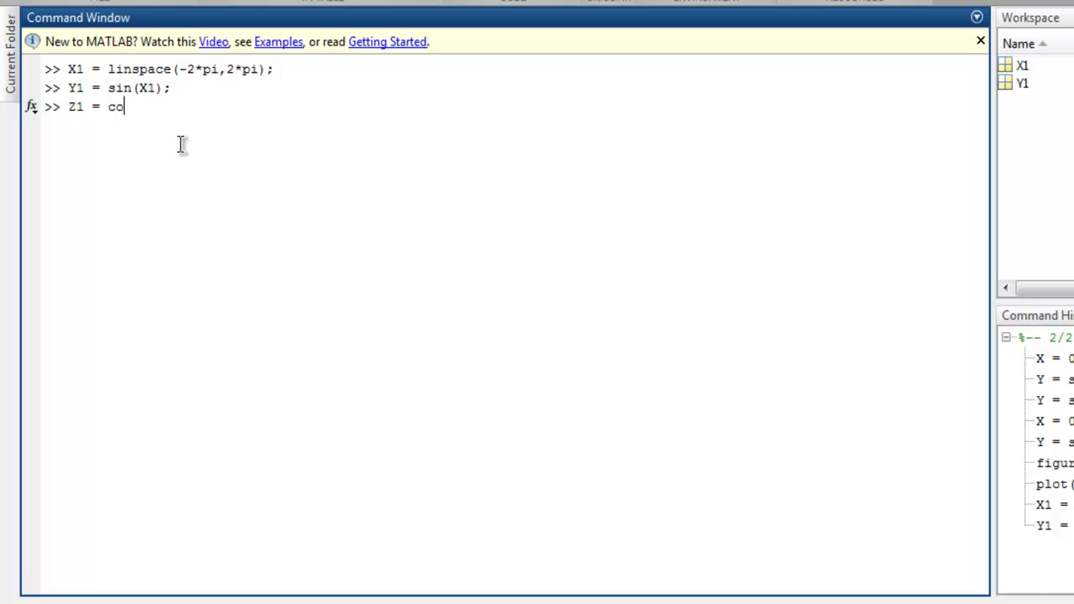
{"action": "type", "text": "s(X"}
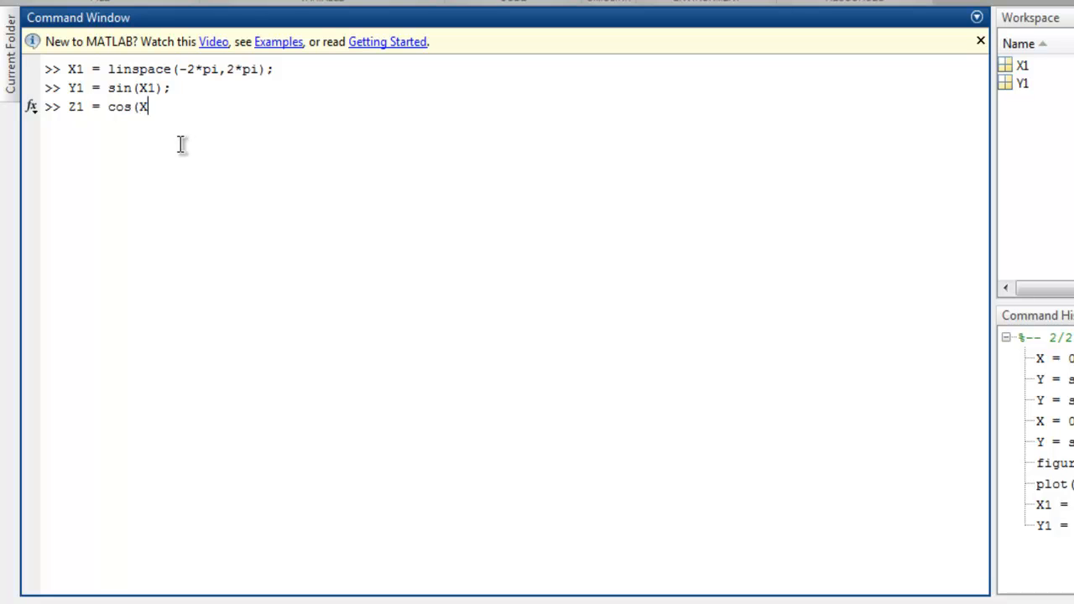
{"action": "key", "text": "Return"}
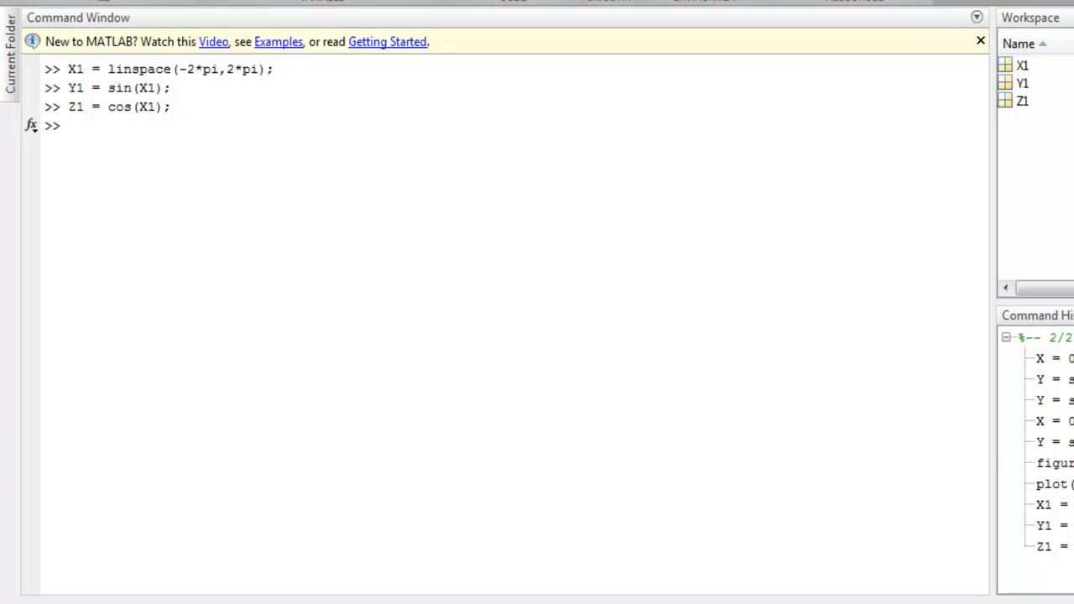
{"action": "left_click", "coordinate": [81, 124]}
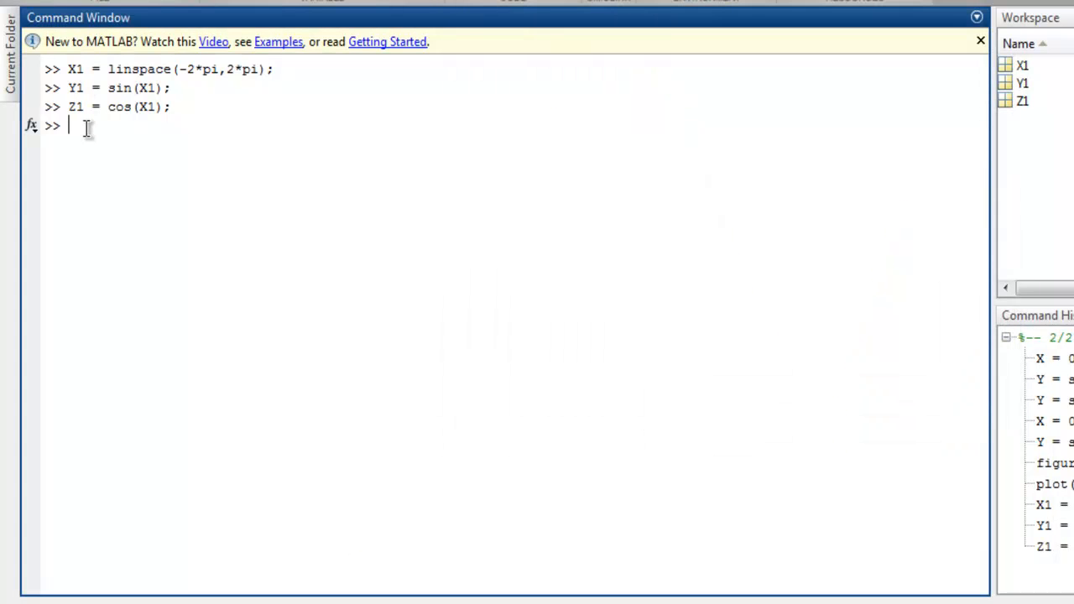
{"action": "type", "text": "figure"}
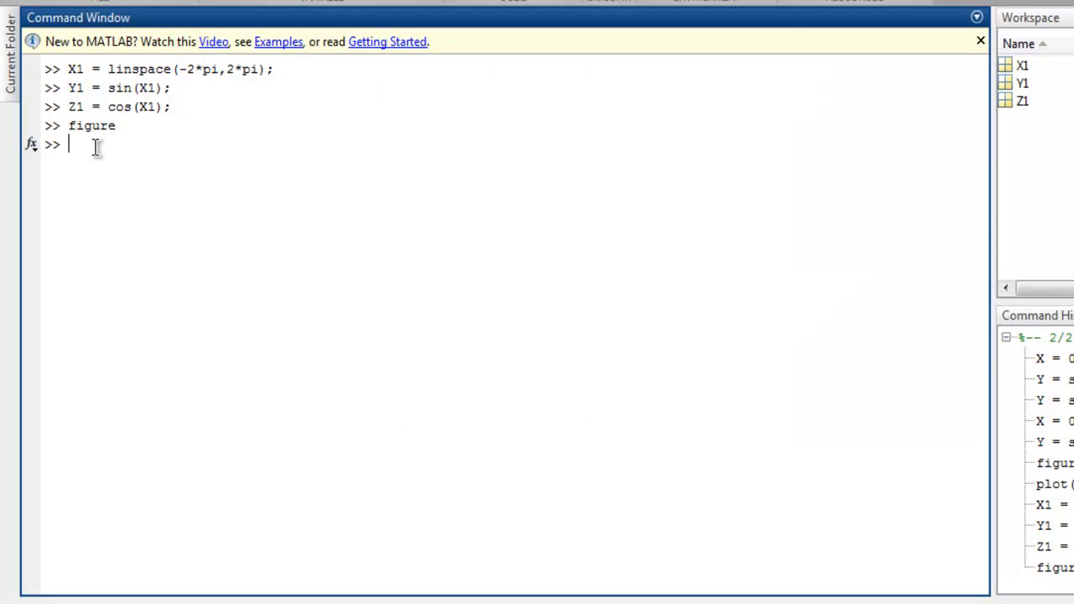
Step: Run plot(X1,Y1,X1,Z1) to show sine and cosine together, then return to the prompt
{"action": "type", "text": "plot"}
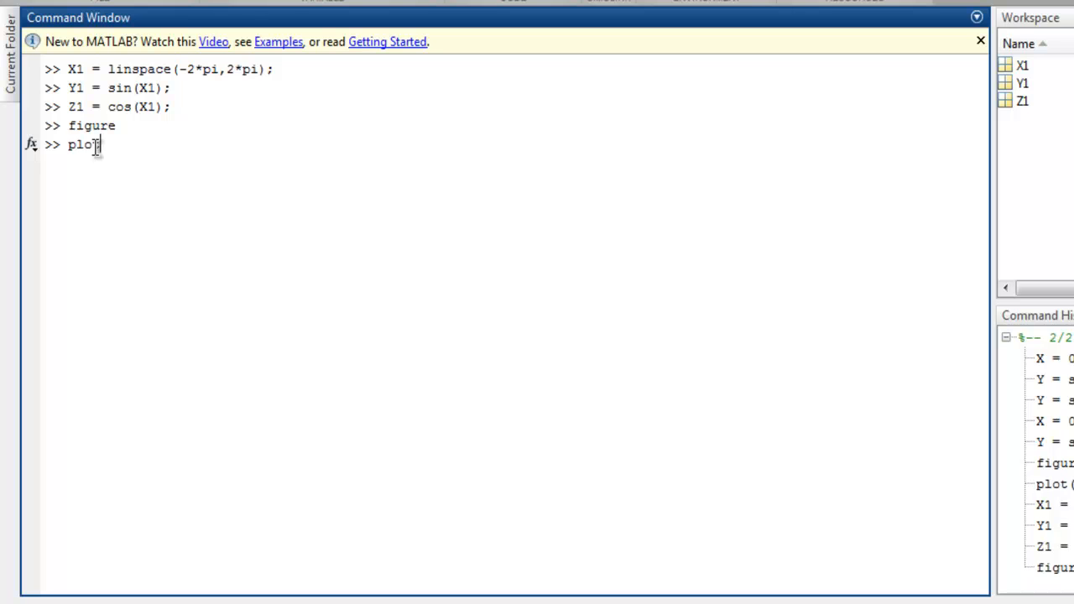
{"action": "type", "text": "(X1"}
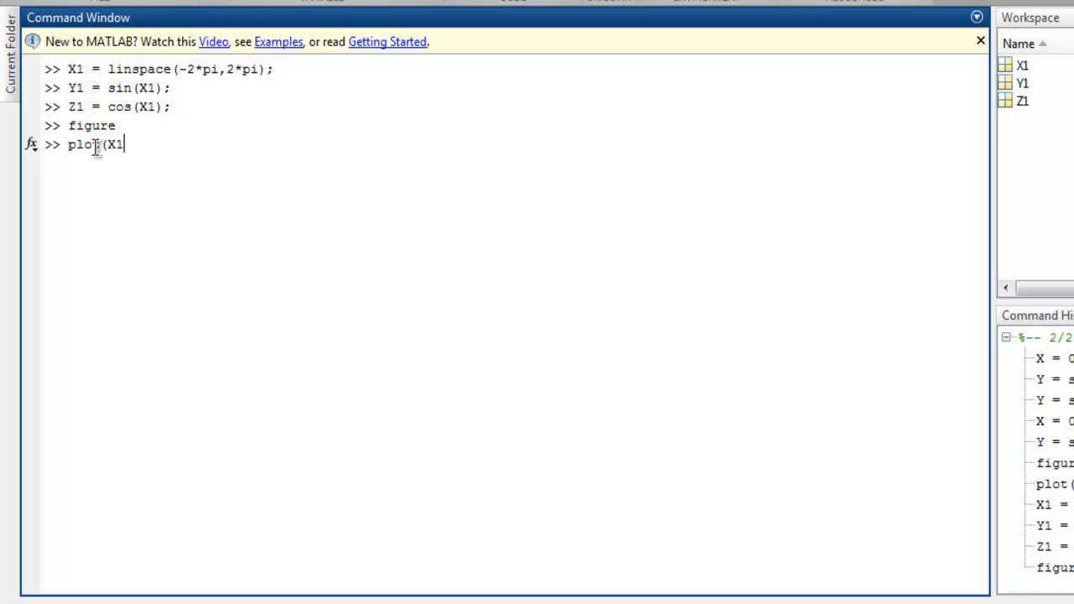
{"action": "type", "text": ",Y1,"}
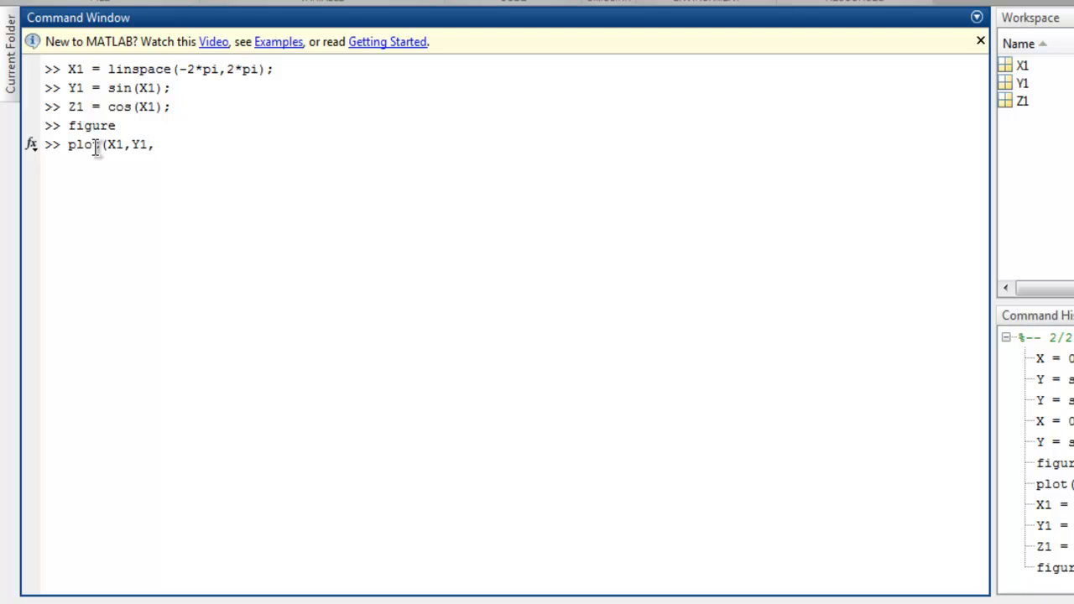
{"action": "type", "text": "X1,Z"}
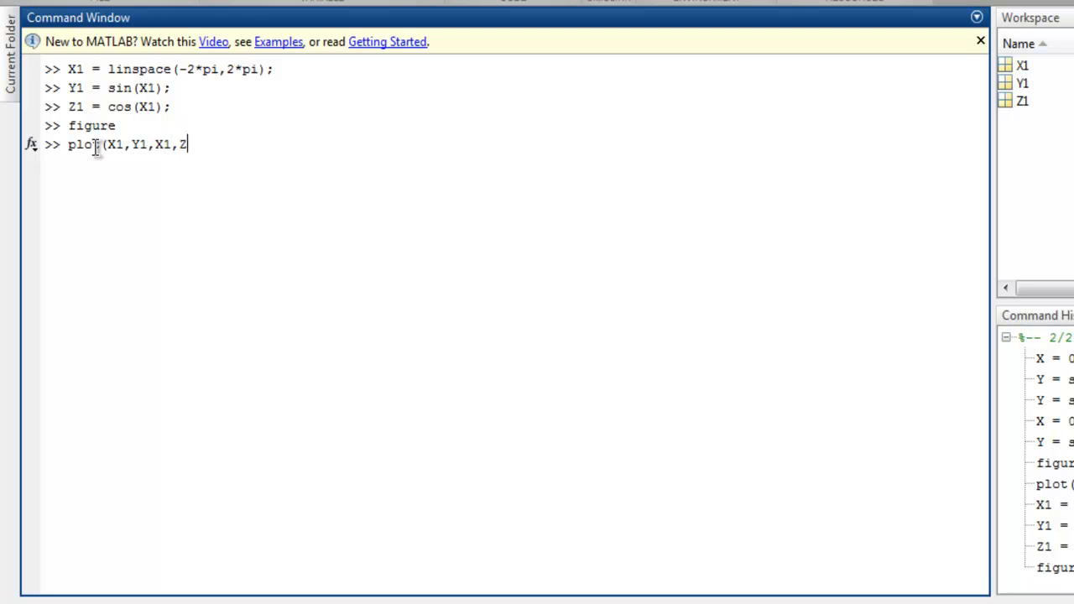
{"action": "type", "text": "1)"}
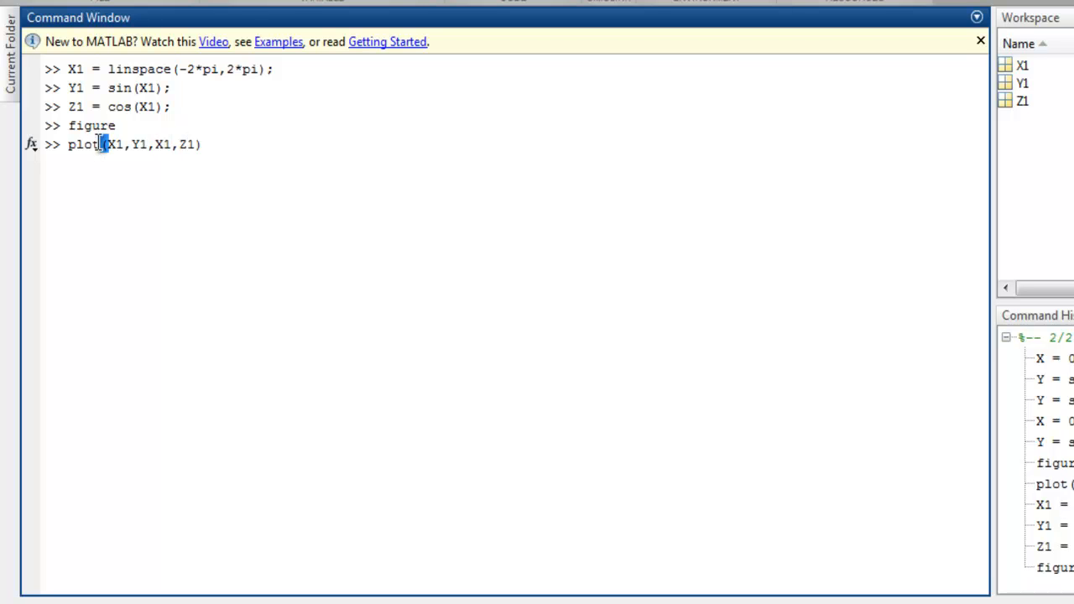
{"action": "left_click", "coordinate": [235, 145]}
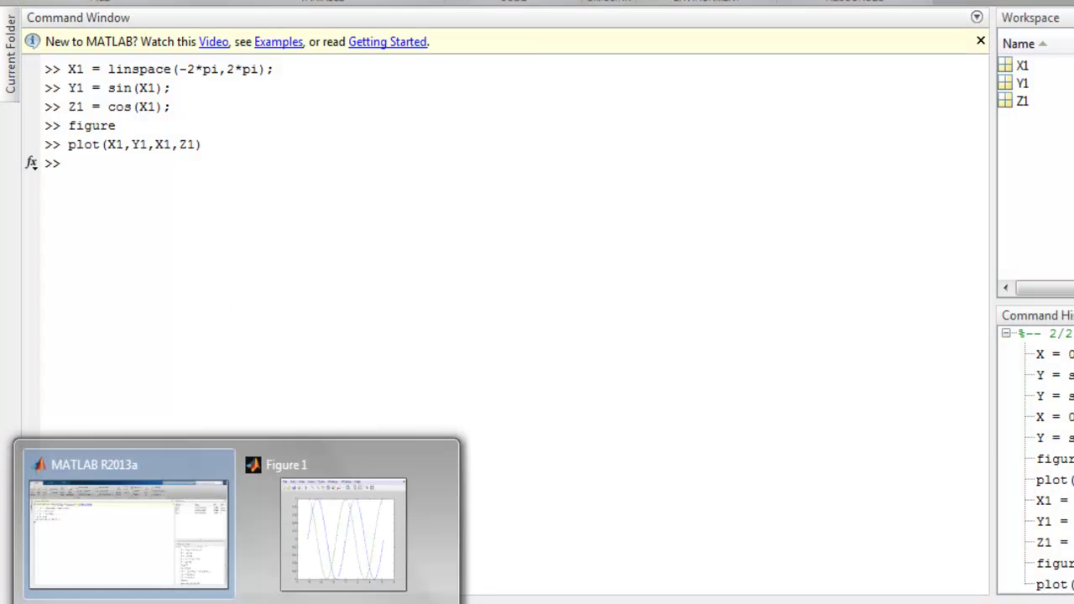
{"action": "left_click", "coordinate": [342, 534]}
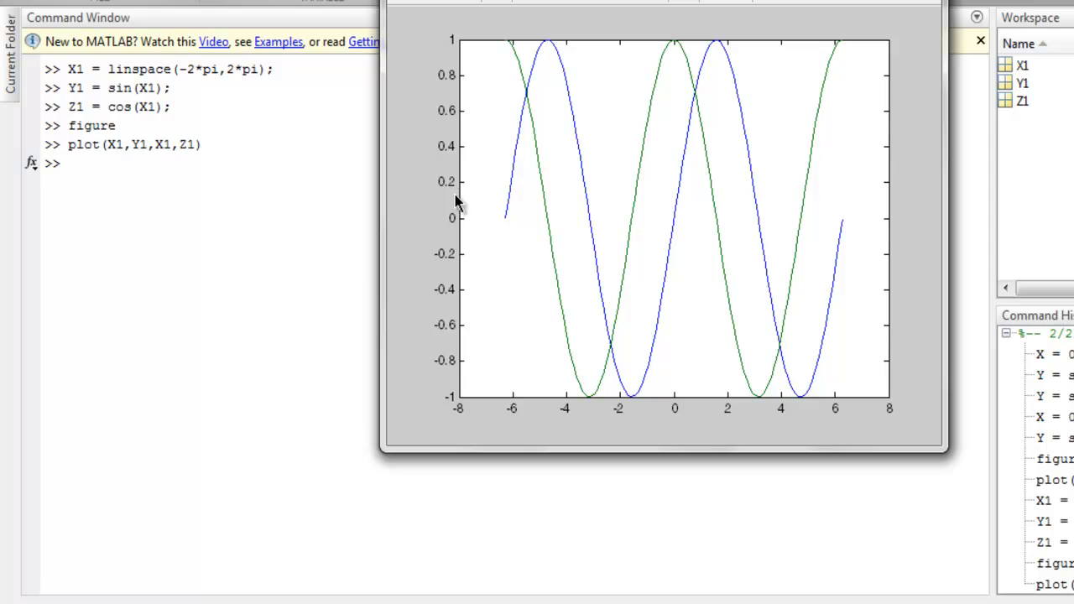
{"action": "mouse_move", "coordinate": [520, 151]}
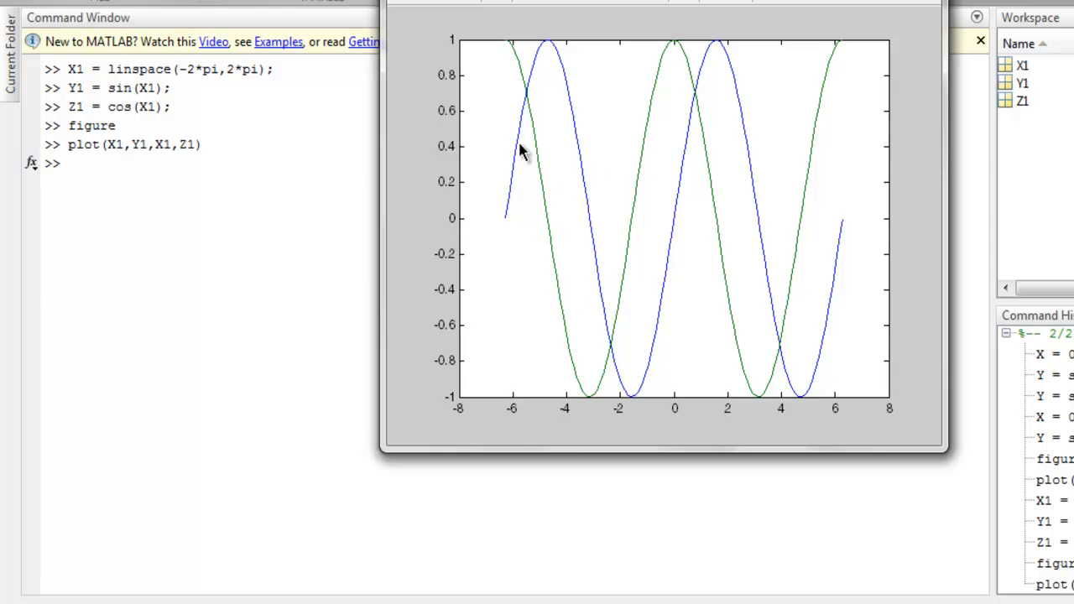
{"action": "mouse_move", "coordinate": [298, 148]}
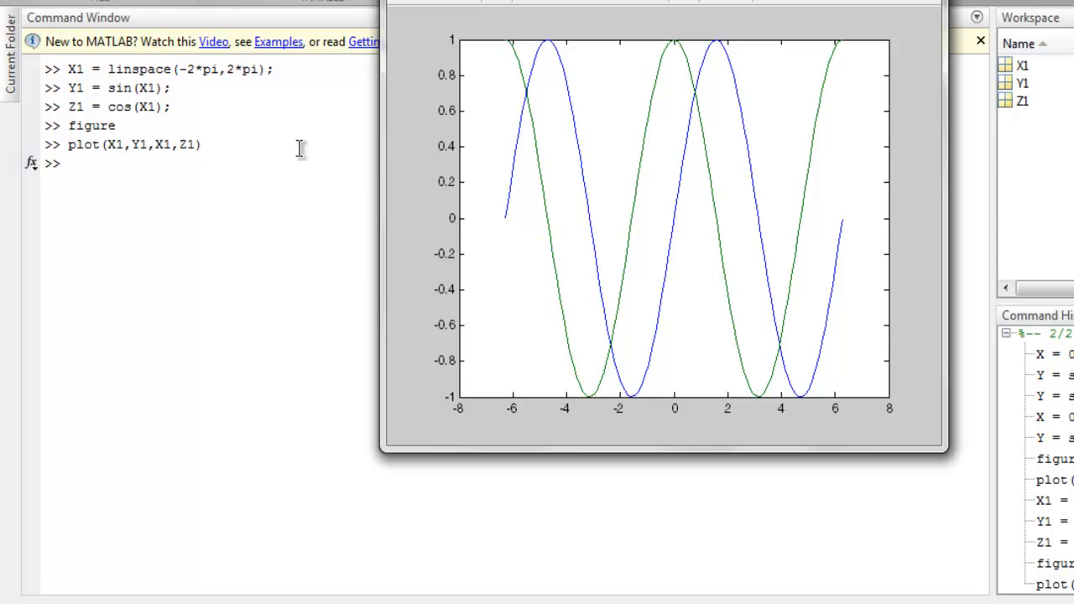
{"action": "mouse_move", "coordinate": [893, 215]}
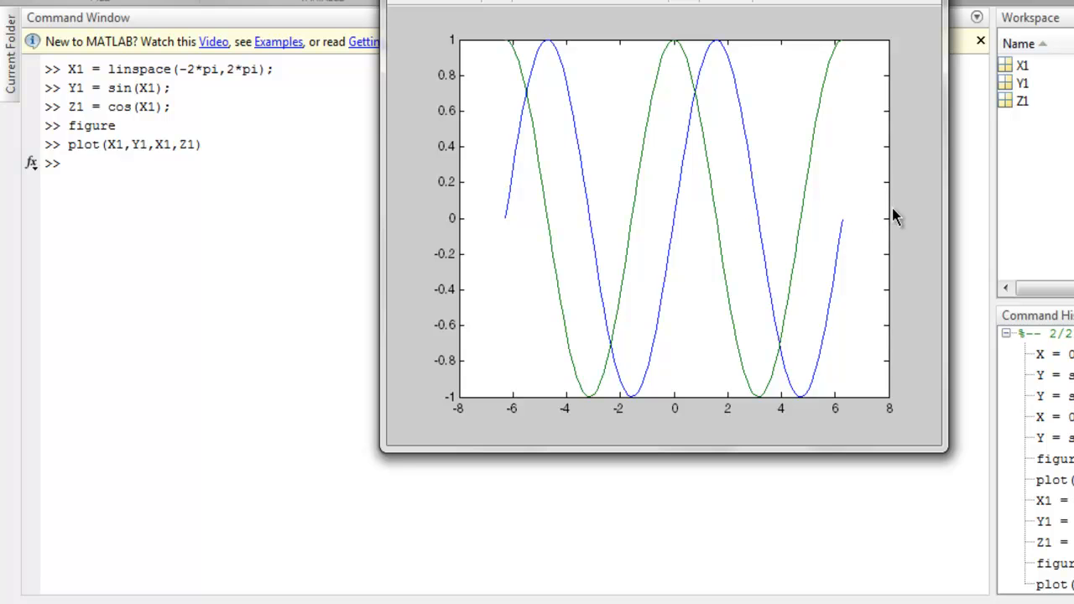
{"action": "mouse_move", "coordinate": [190, 182]}
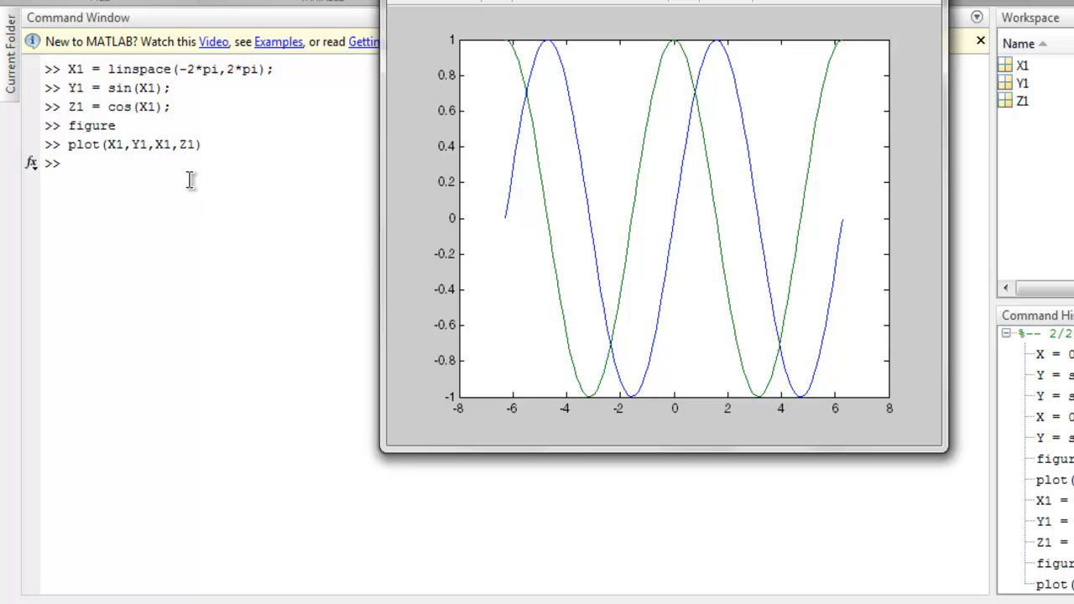
{"action": "left_click", "coordinate": [980, 41]}
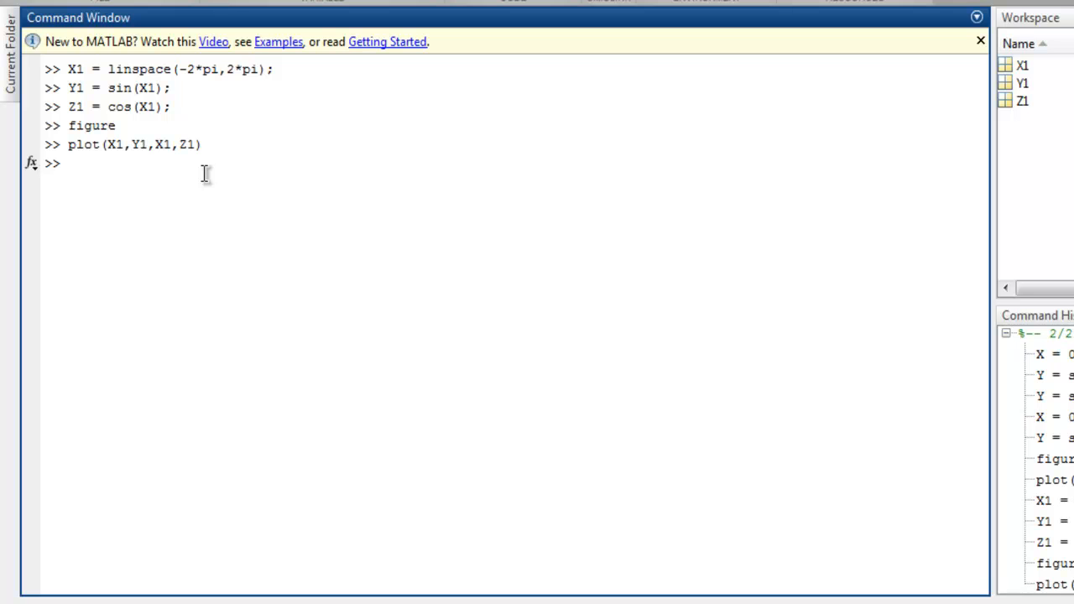
{"action": "mouse_move", "coordinate": [423, 14]}
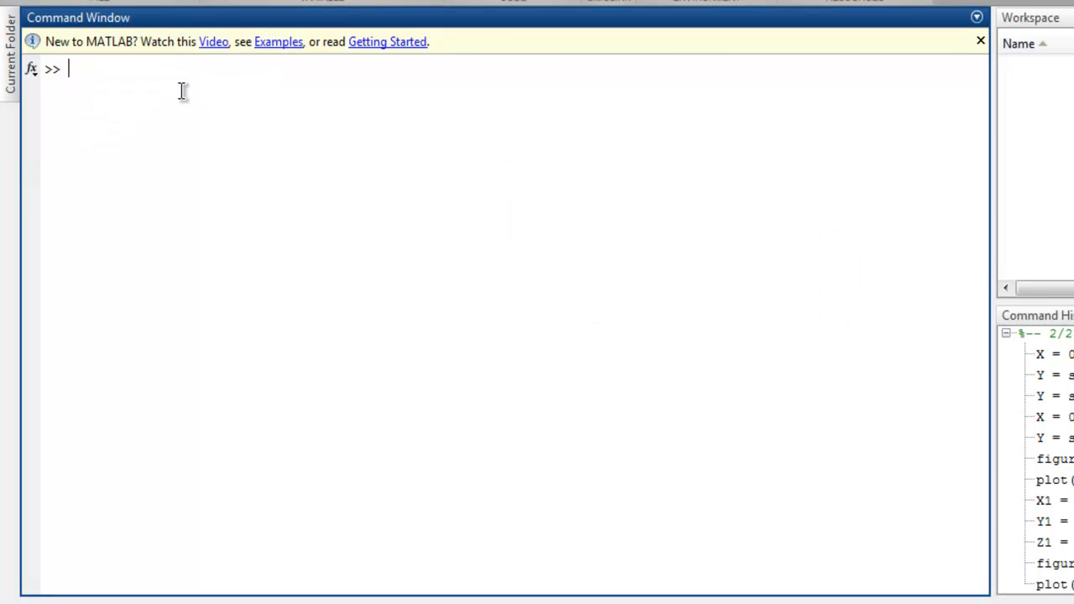
Step: Define A = [1 2 3 4 5 6]; and B = [5 6 7 8 9 10];
{"action": "type", "text": "A = ["}
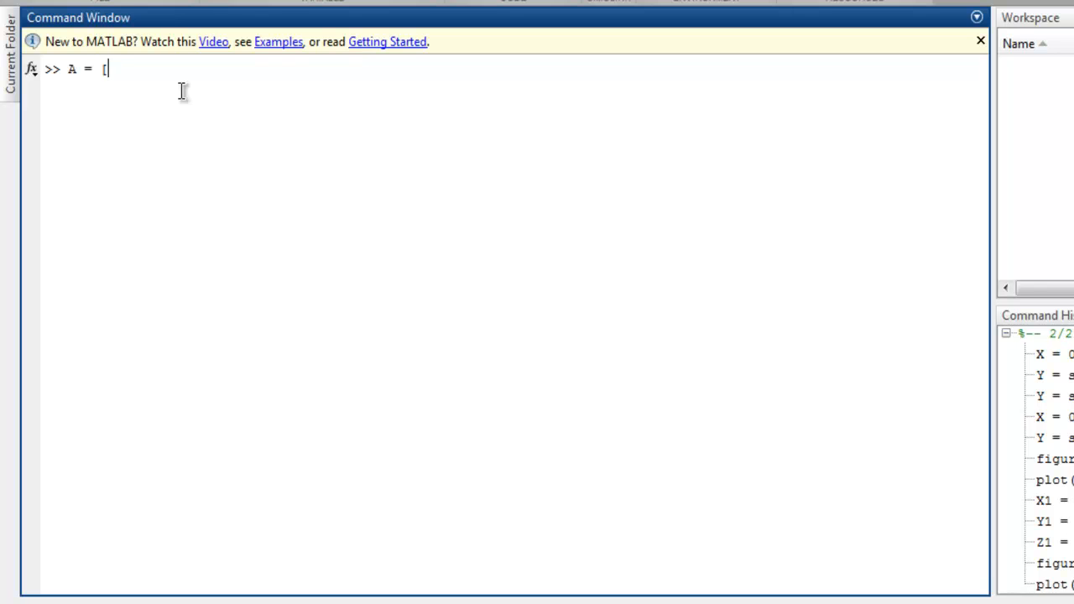
{"action": "type", "text": "1"}
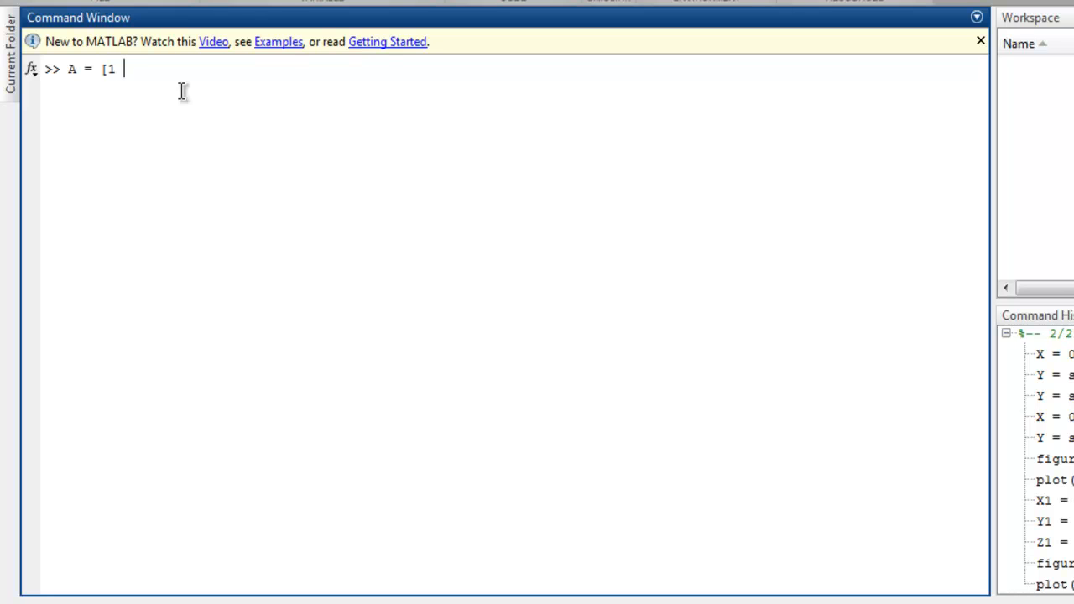
{"action": "type", "text": "2 3"}
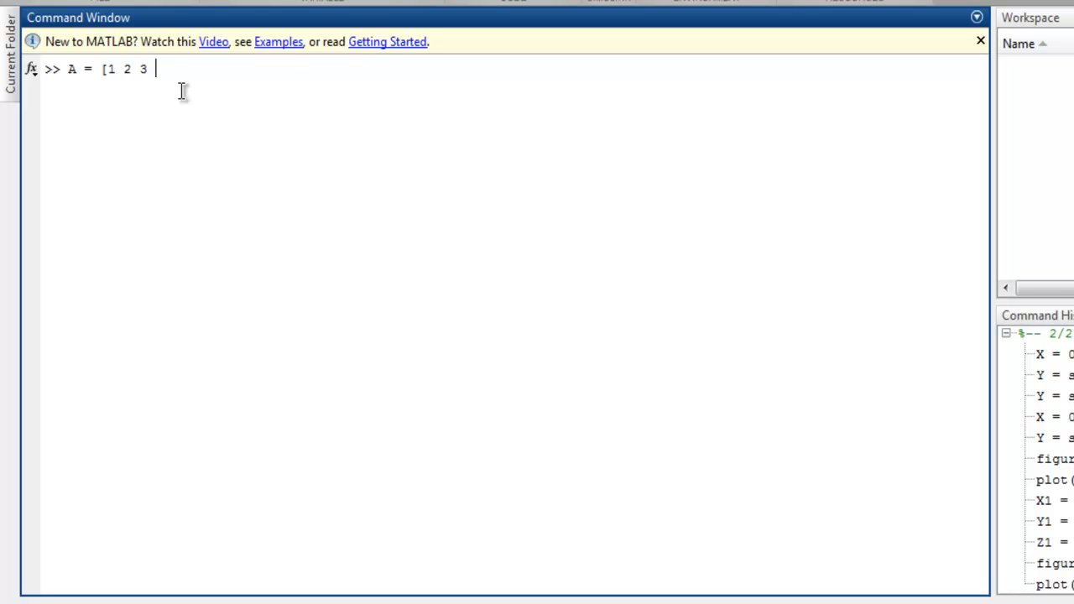
{"action": "type", "text": "4 5 6];"}
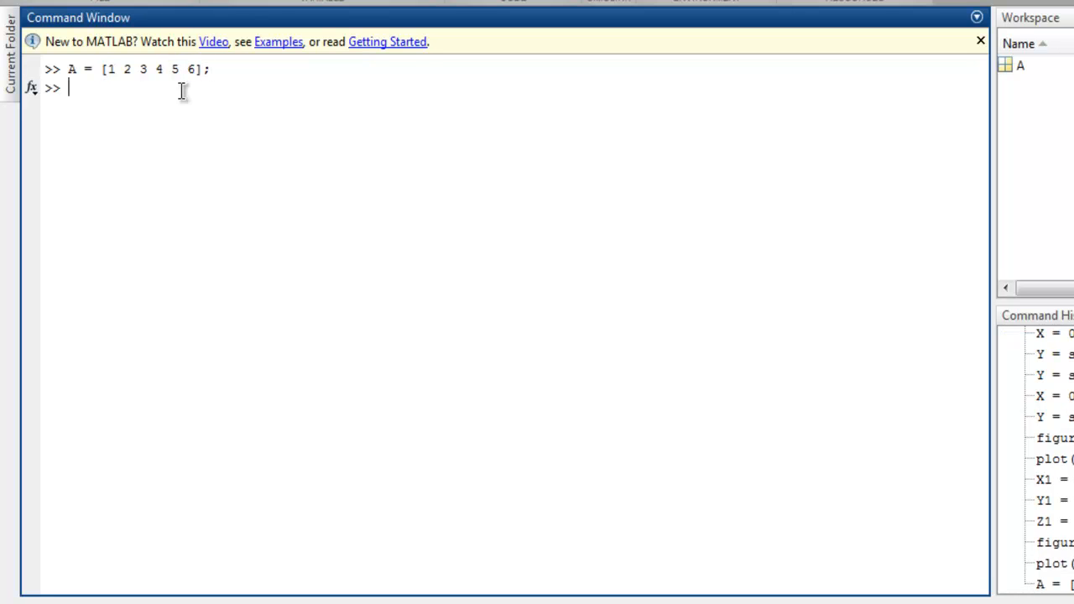
{"action": "type", "text": "B ="}
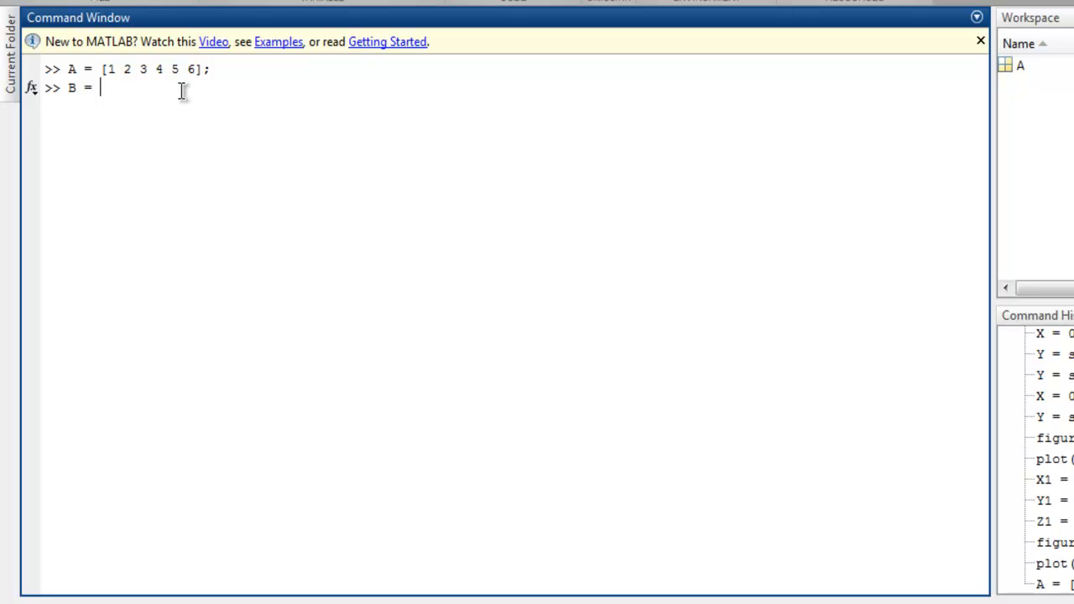
{"action": "type", "text": "["}
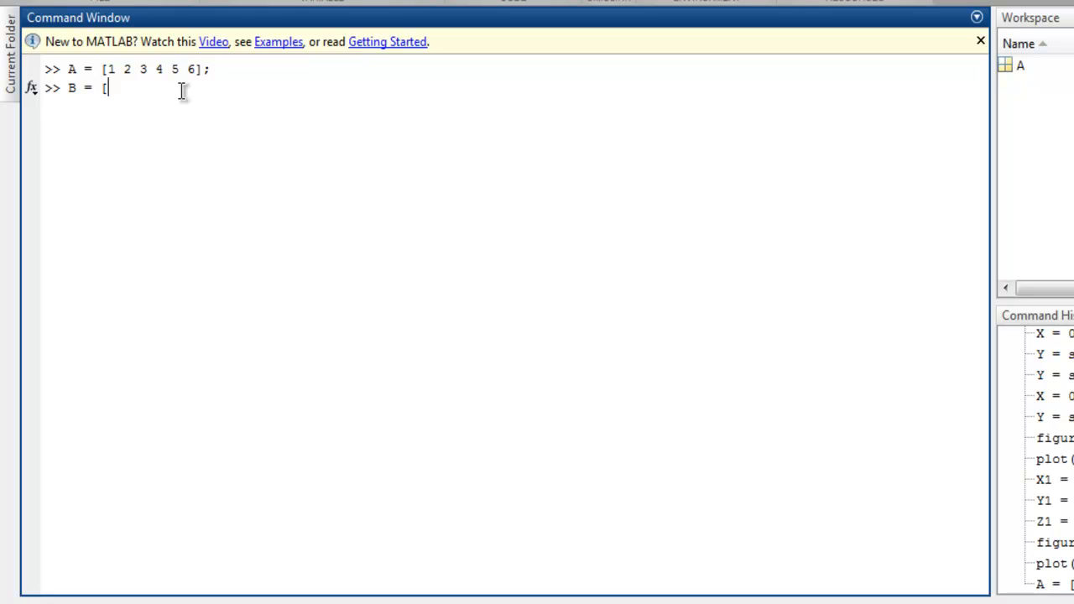
{"action": "type", "text": "5 6 7 8"}
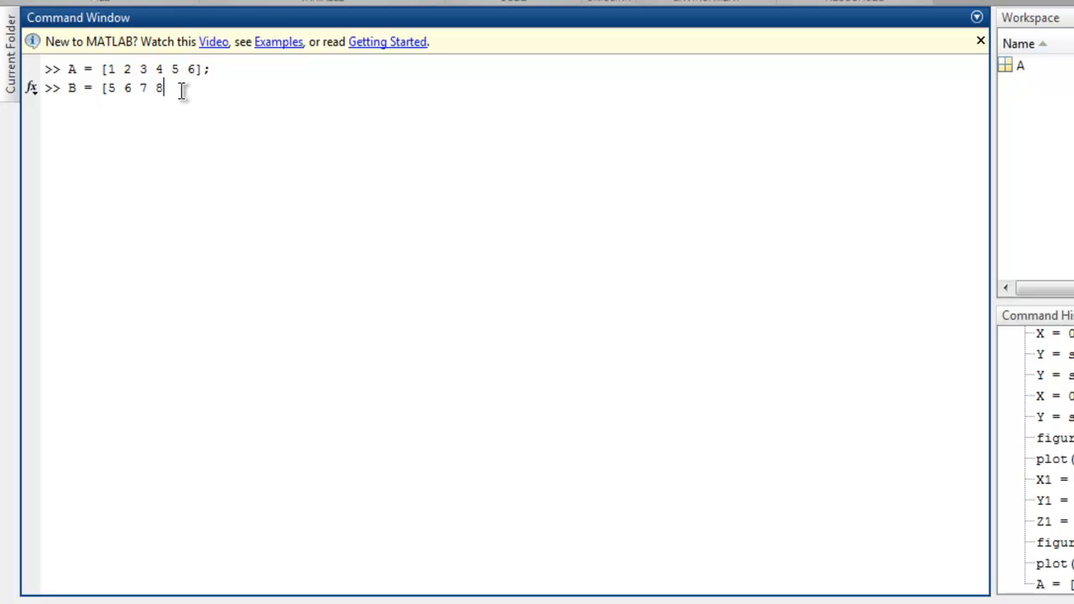
{"action": "type", "text": "9 10];"}
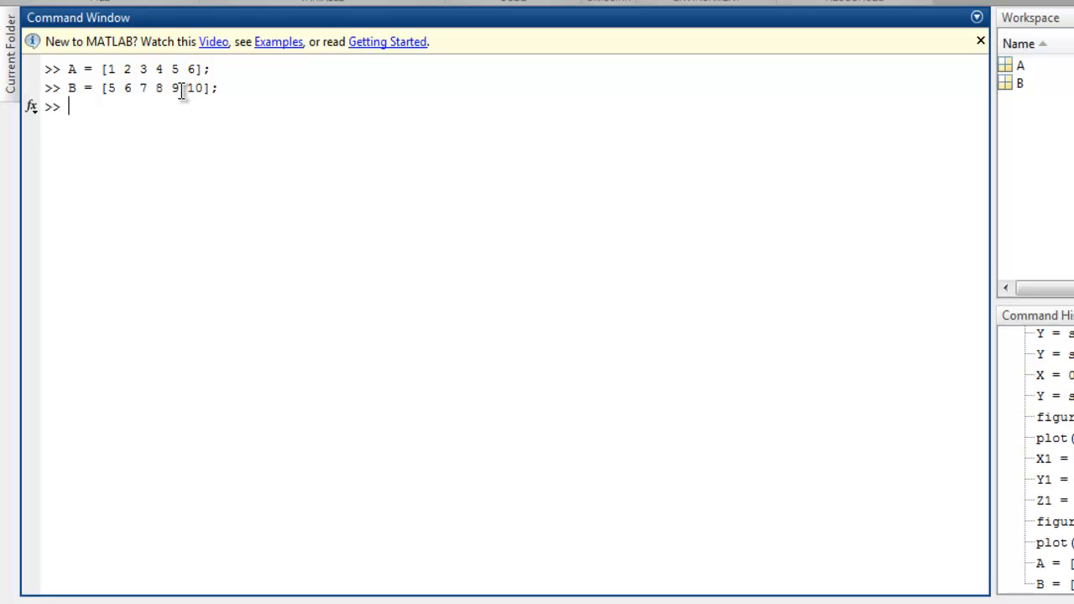
Step: Compute C = A+2, printing 3 4 5 6 7 8
{"action": "type", "text": "C"}
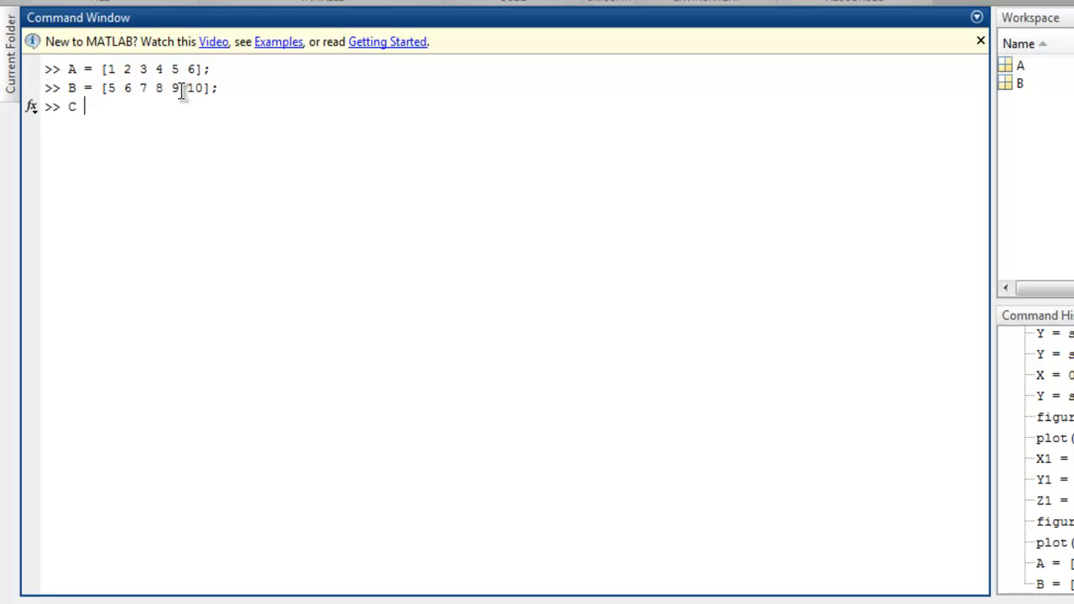
{"action": "type", "text": "= A"}
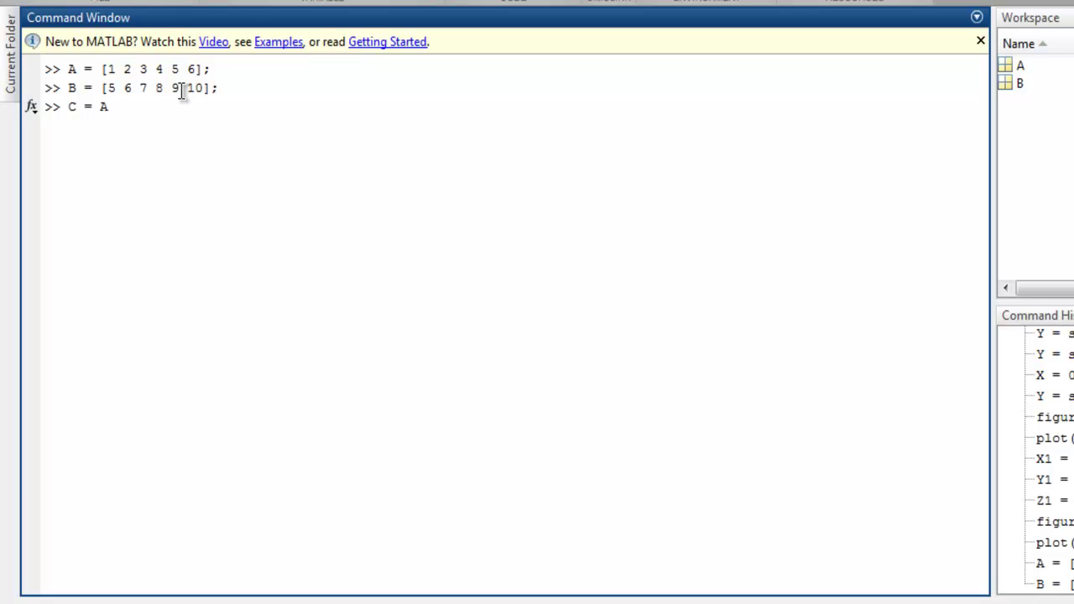
{"action": "type", "text": "+2"}
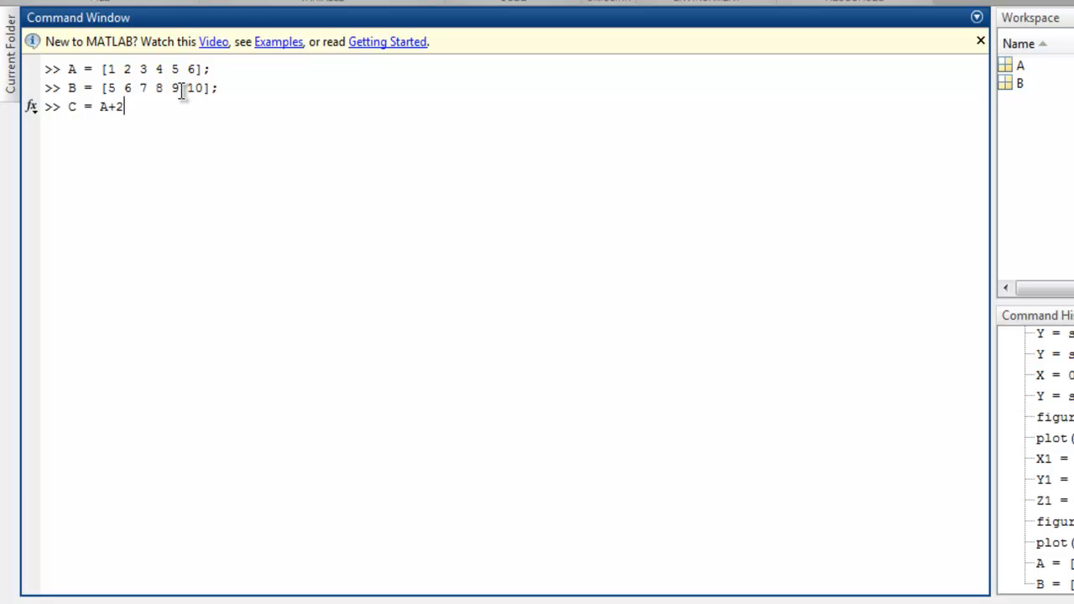
{"action": "key", "text": "Return"}
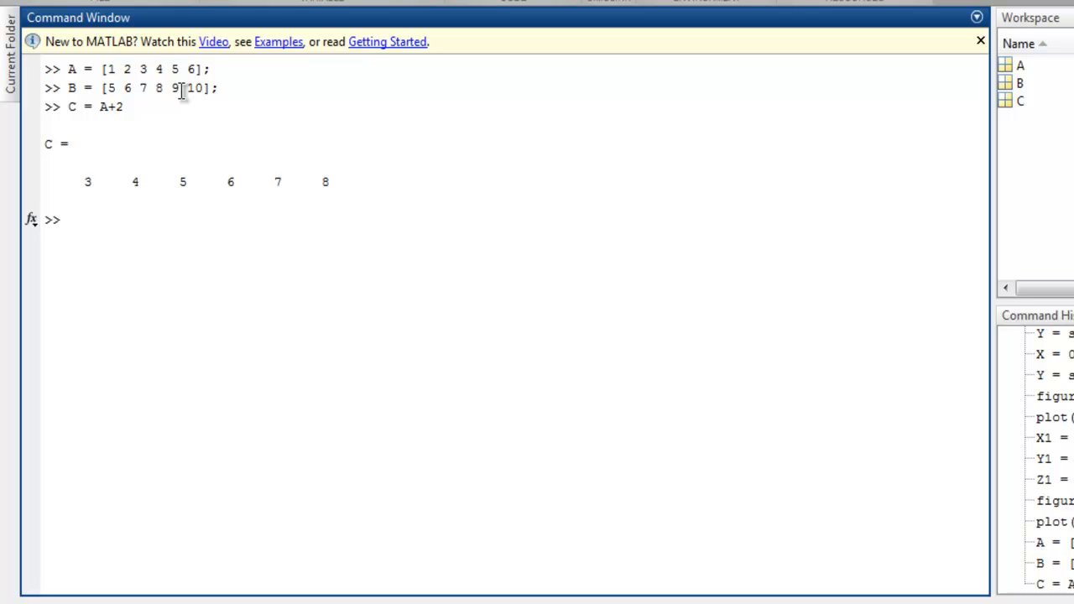
Step: Run plot(B) and view the straight line rising from 5 to 10
{"action": "left_click", "coordinate": [69, 219]}
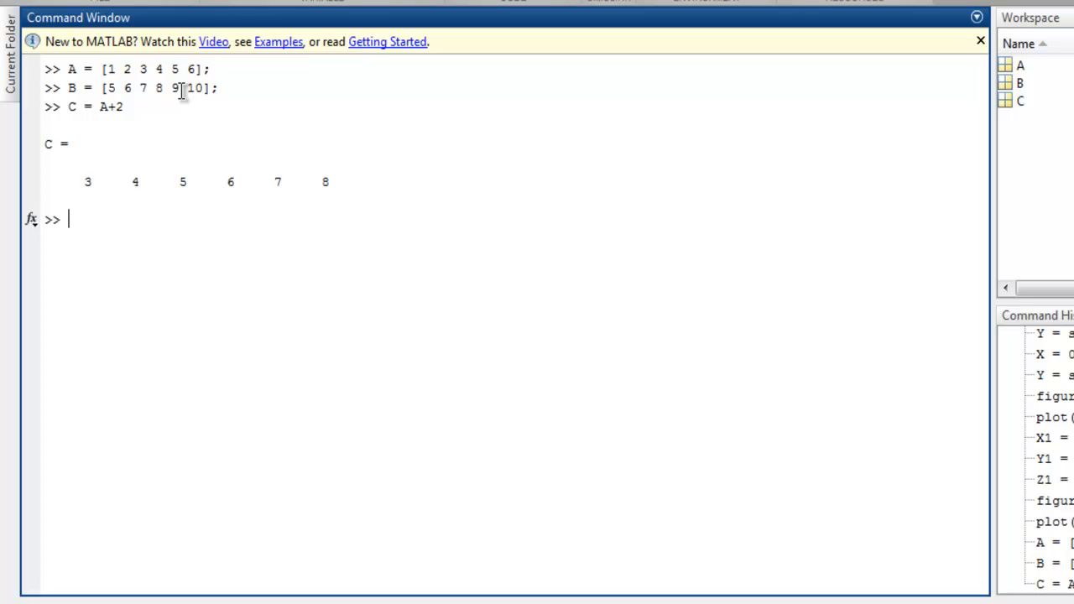
{"action": "type", "text": "plot"}
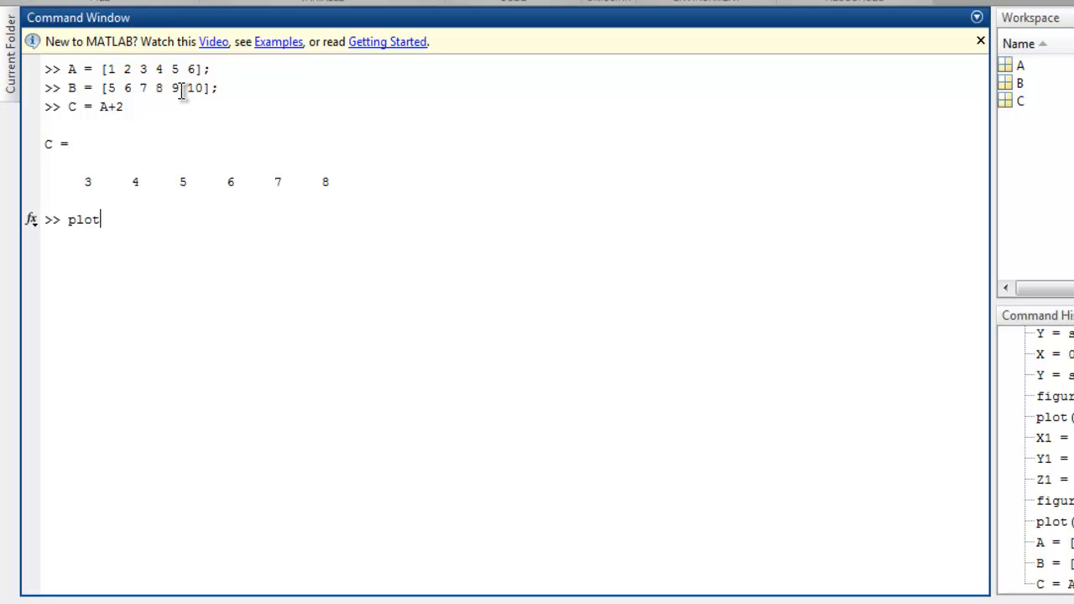
{"action": "type", "text": "(B"}
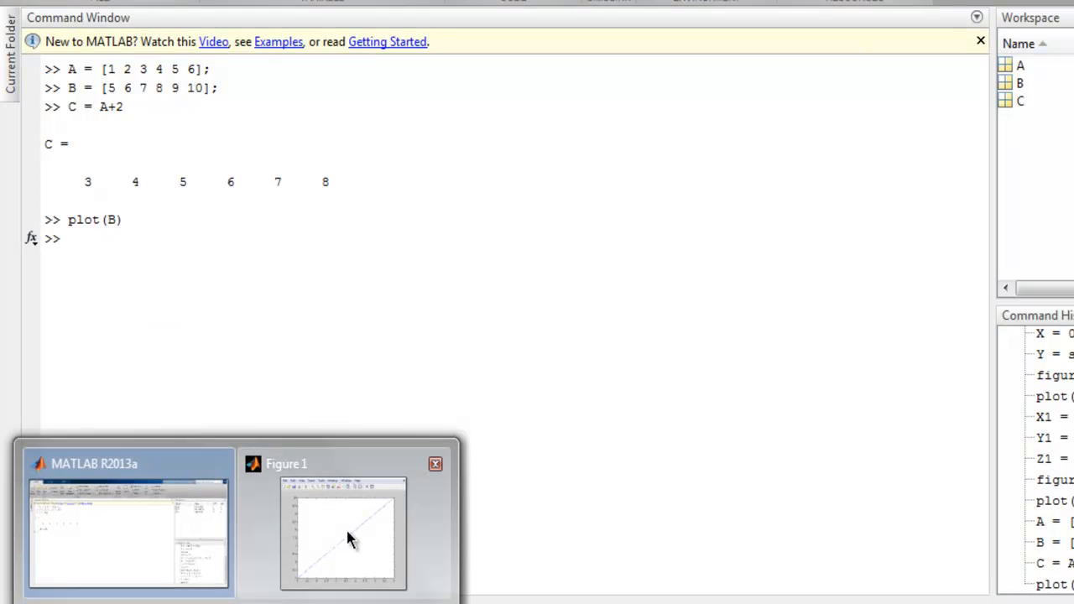
{"action": "left_click", "coordinate": [344, 534]}
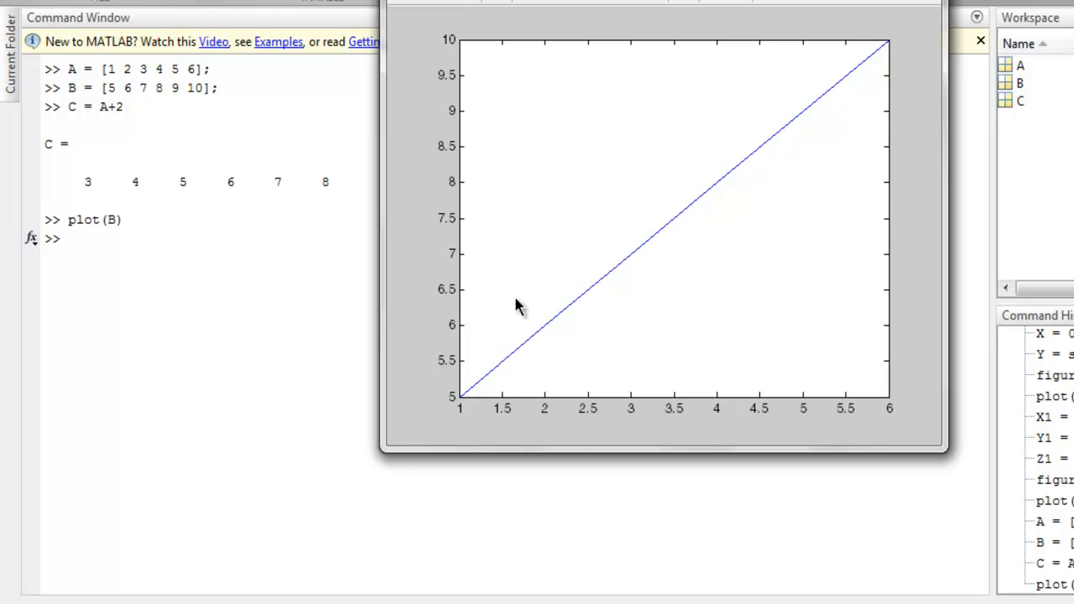
{"action": "mouse_move", "coordinate": [473, 265]}
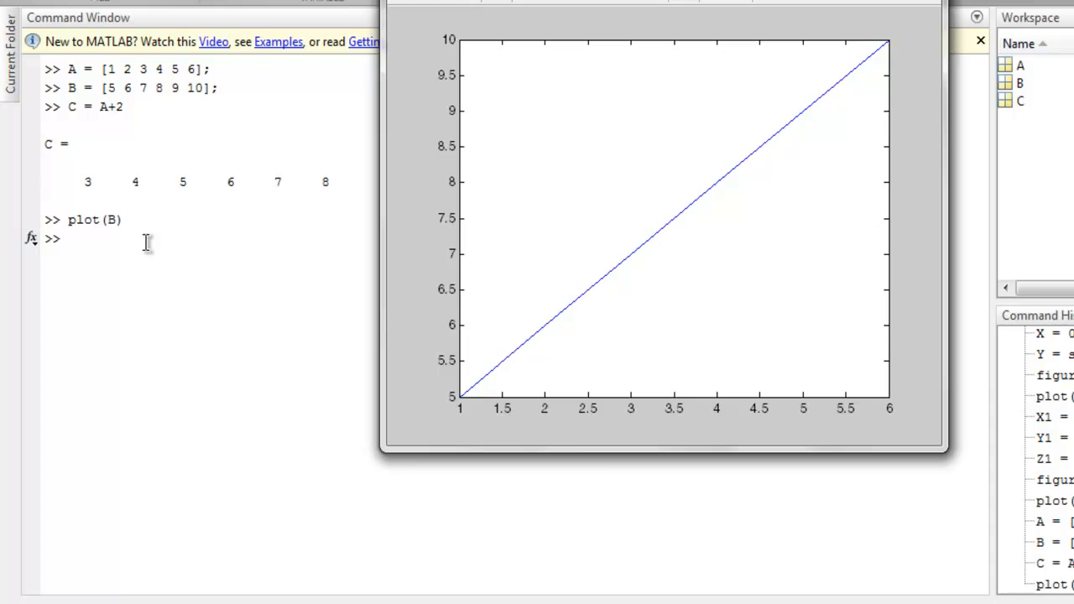
Step: Run grid on to add grid lines to the plot of B
{"action": "type", "text": "grid"}
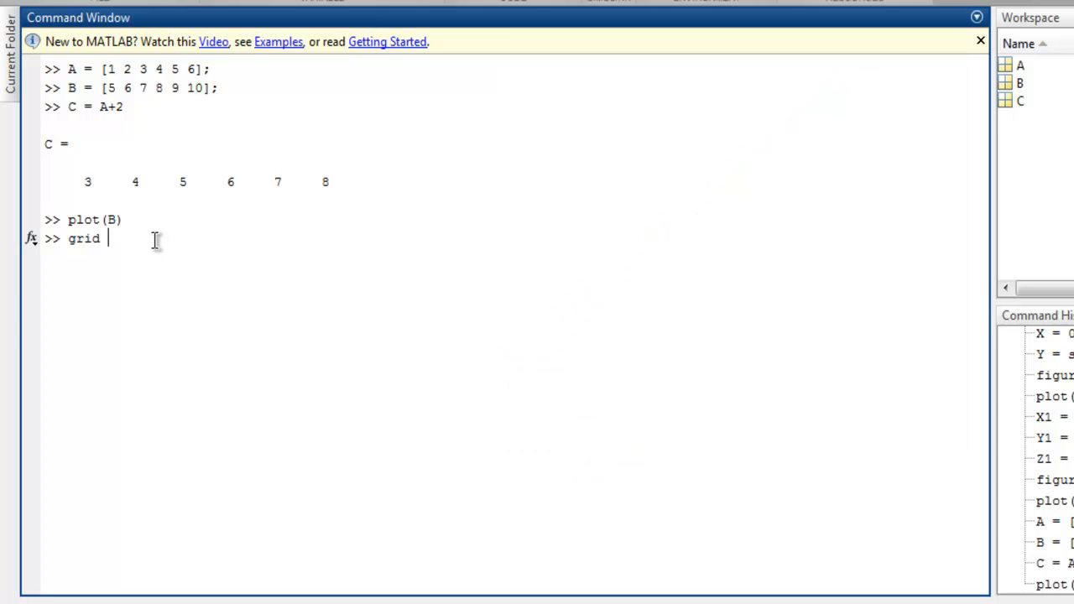
{"action": "key", "text": "Return"}
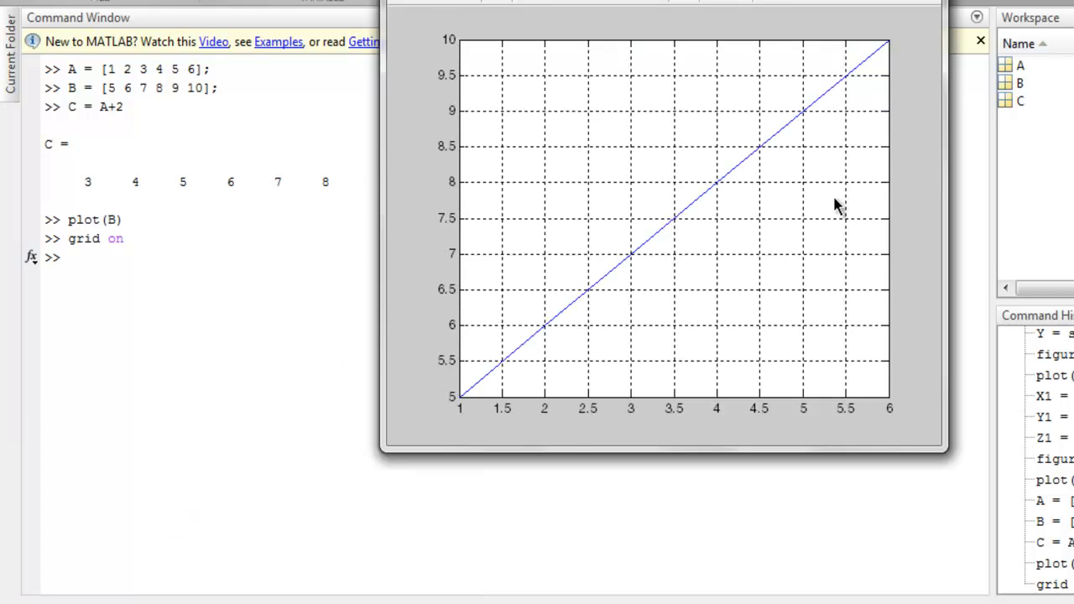
{"action": "mouse_move", "coordinate": [826, 208]}
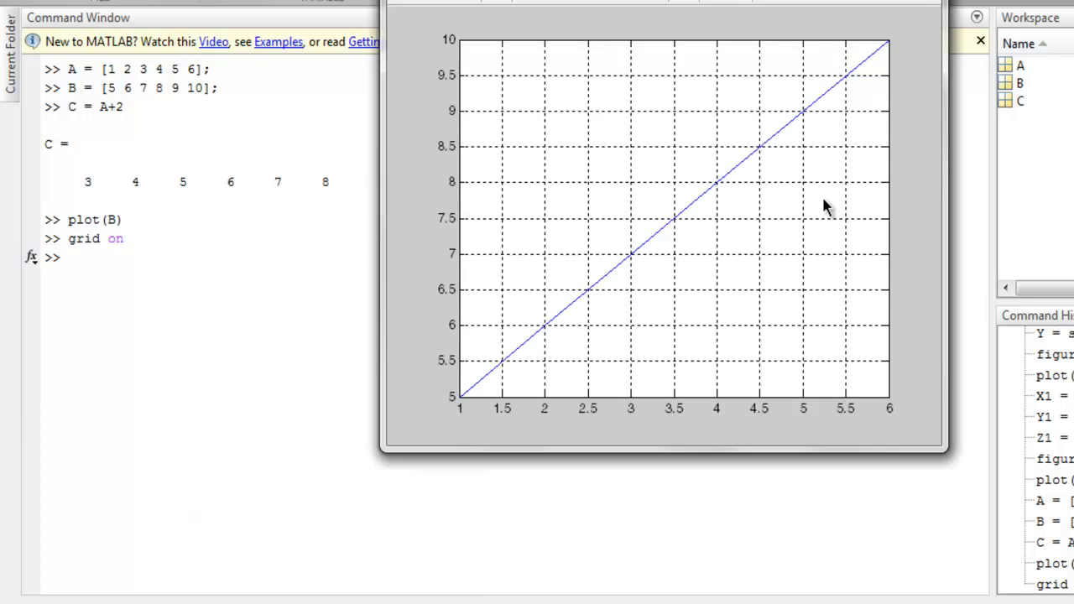
{"action": "mouse_move", "coordinate": [591, 87]}
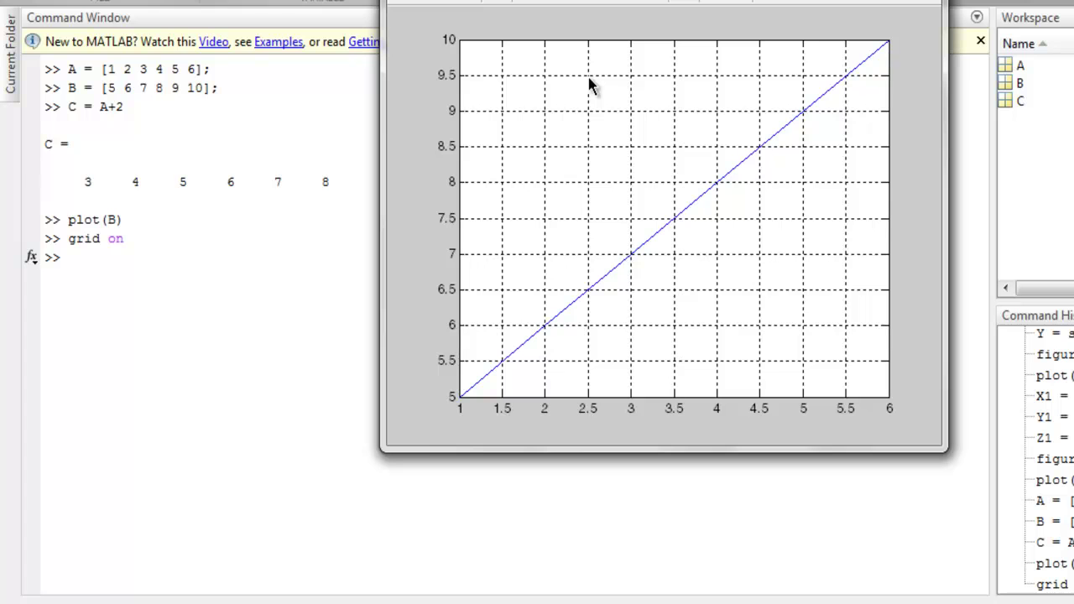